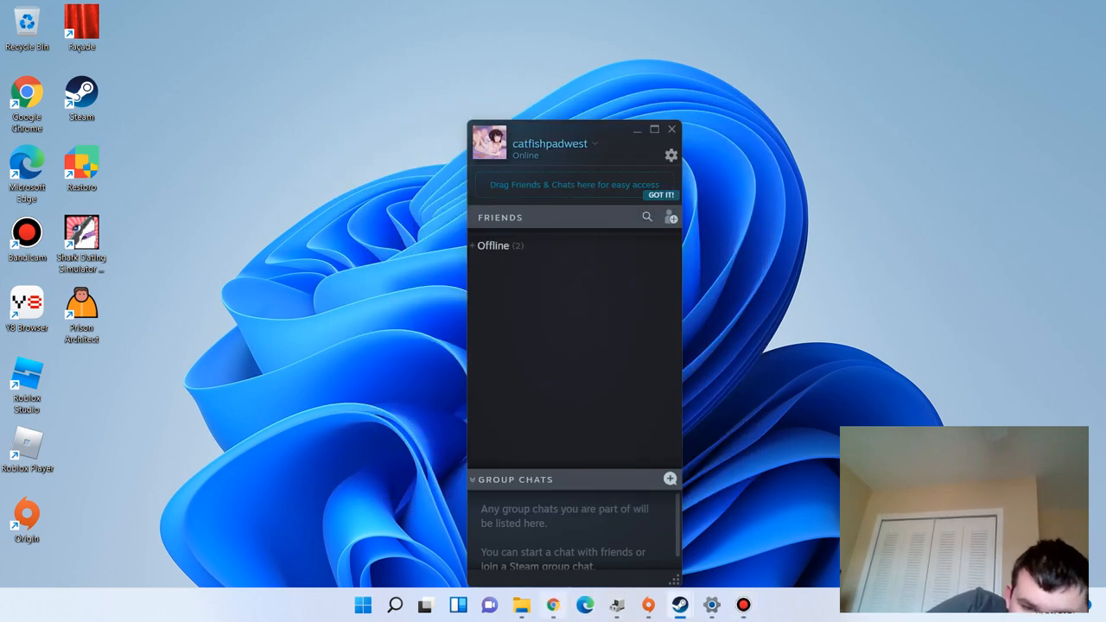
# Launch Chrome and go to totaljerkface.com/happy_wheels.tjf by typing 'happ'
pyautogui.click(553, 604)
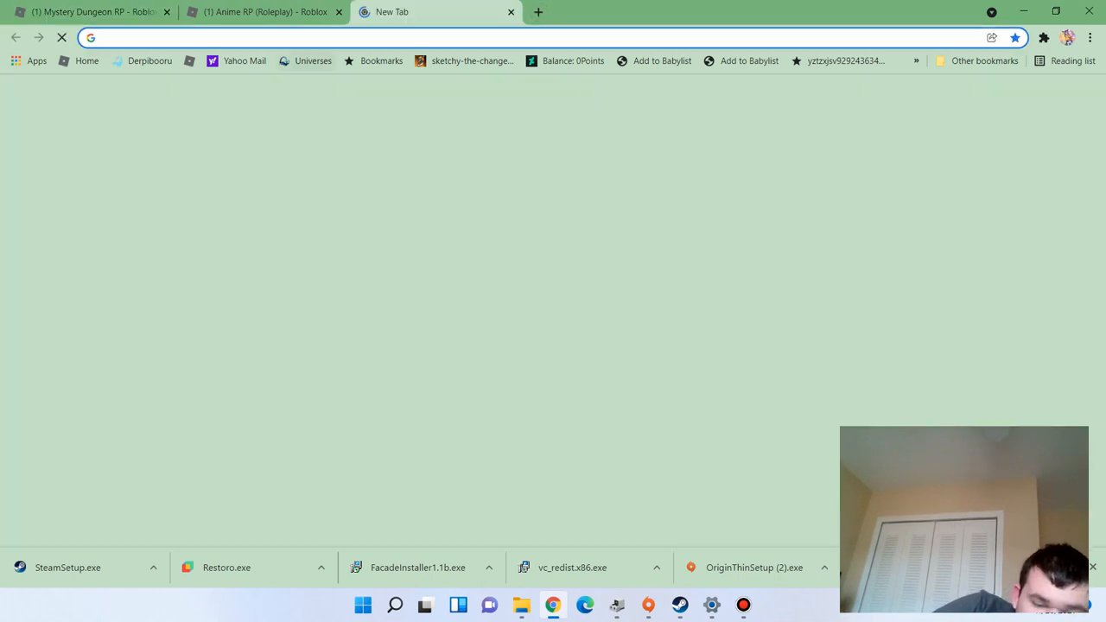
pyautogui.write('happy_wheels.tjf')
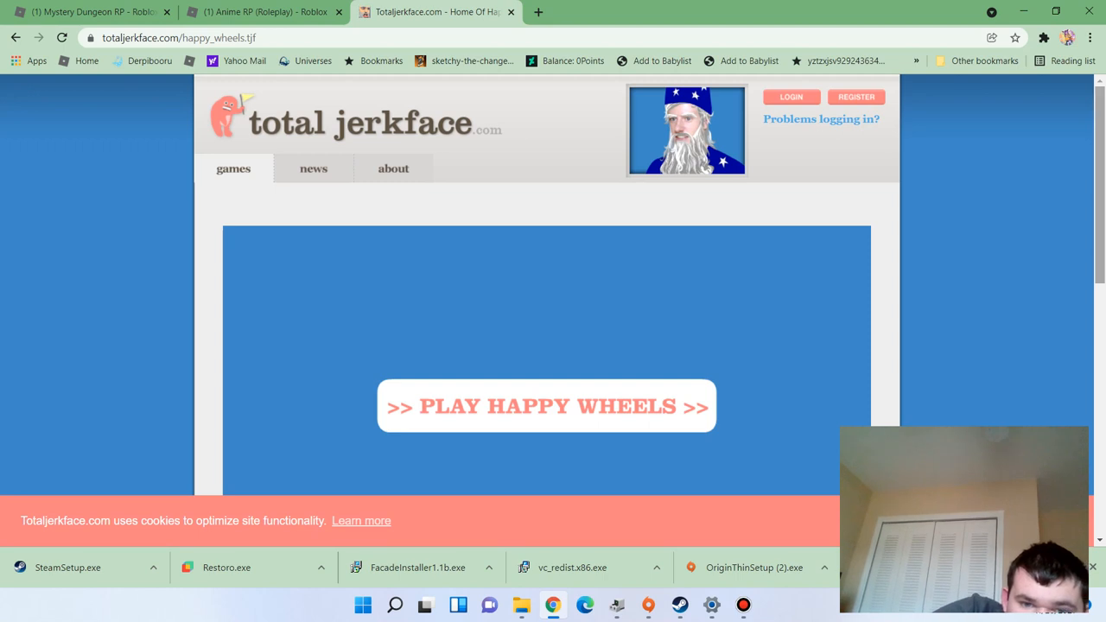
# Load Happy Wheels and open the Browse Levels list of this week's user levels
pyautogui.click(546, 406)
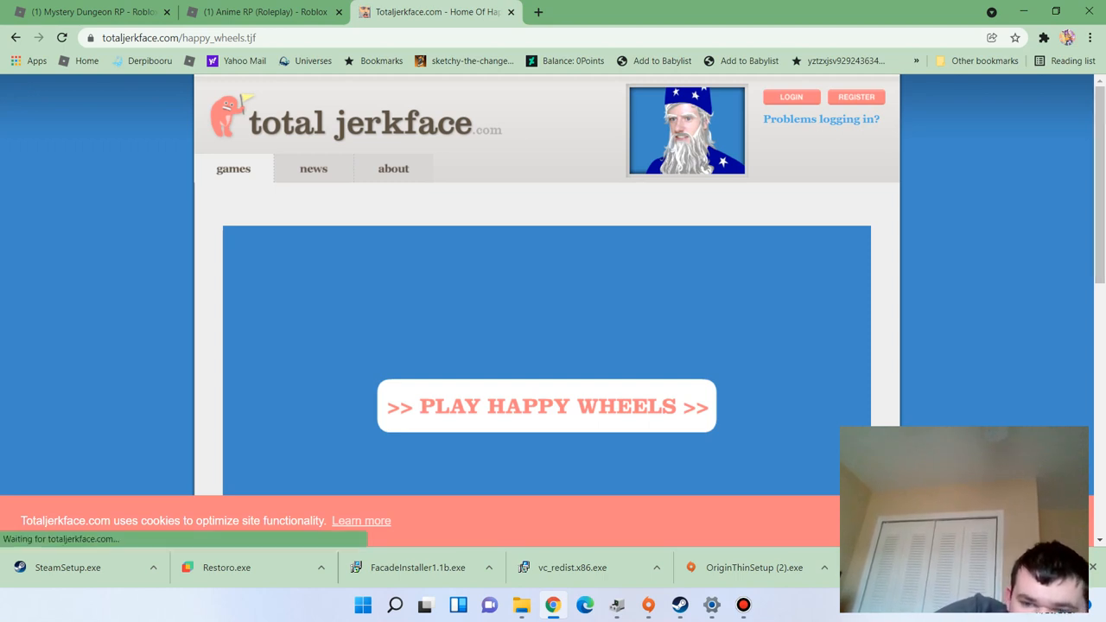
pyautogui.click(546, 406)
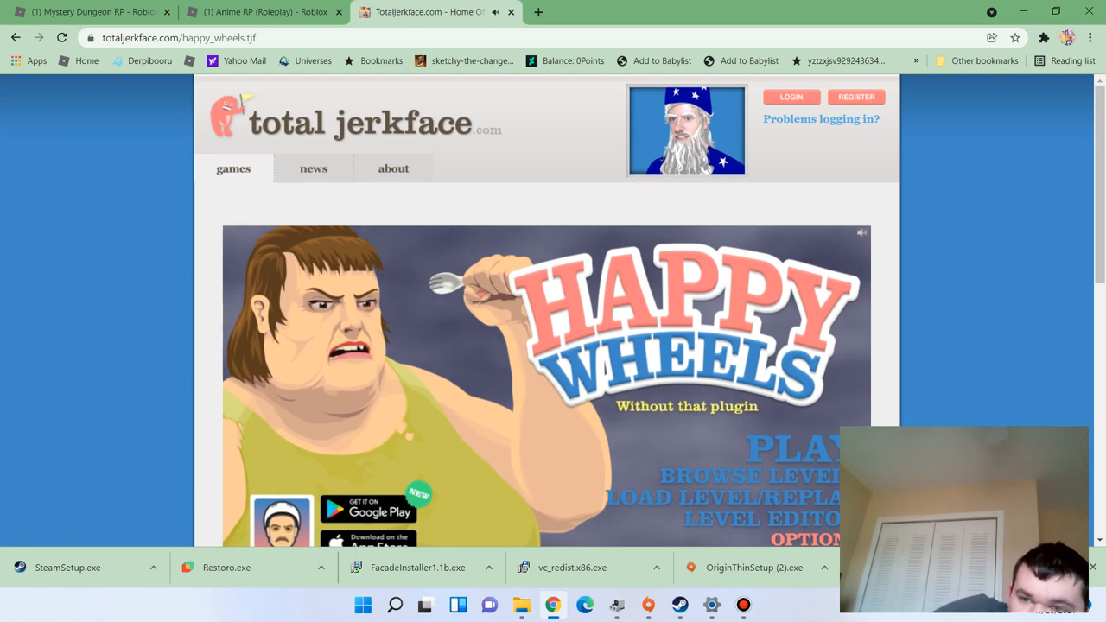
pyautogui.scroll(-3)
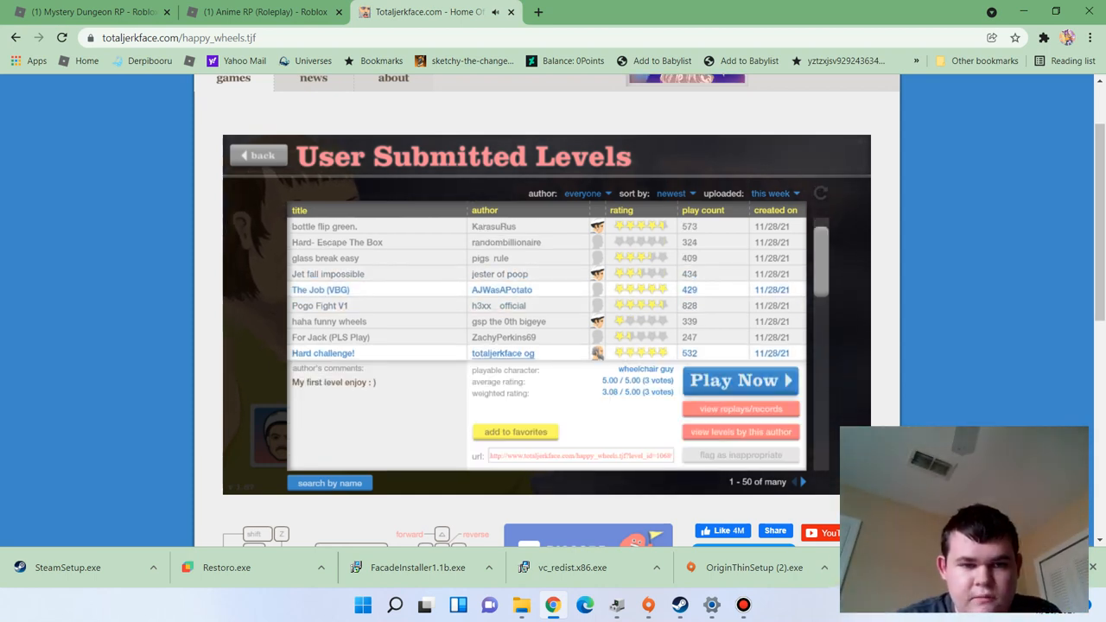
# Start The Job (VBG) with Play Now and pick the segway rider
pyautogui.click(321, 290)
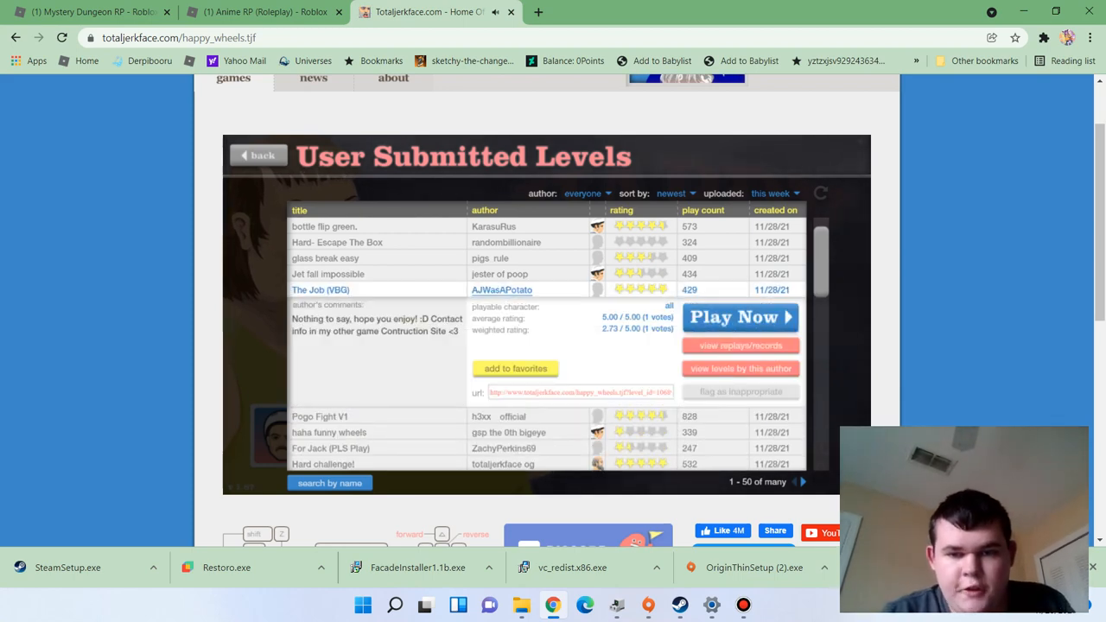
pyautogui.click(739, 317)
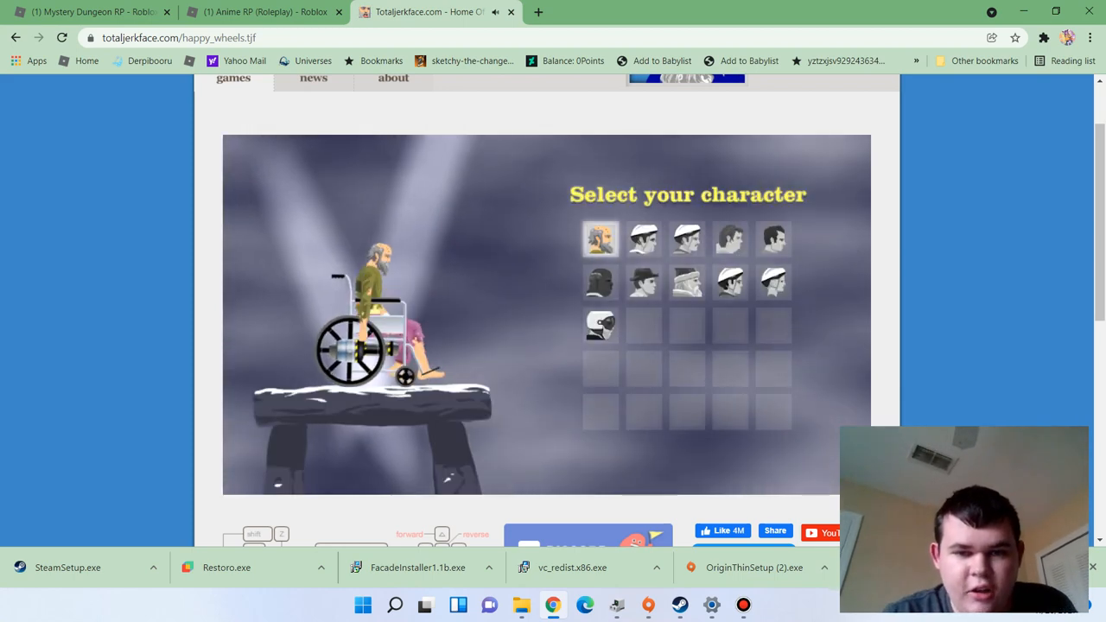
pyautogui.click(643, 239)
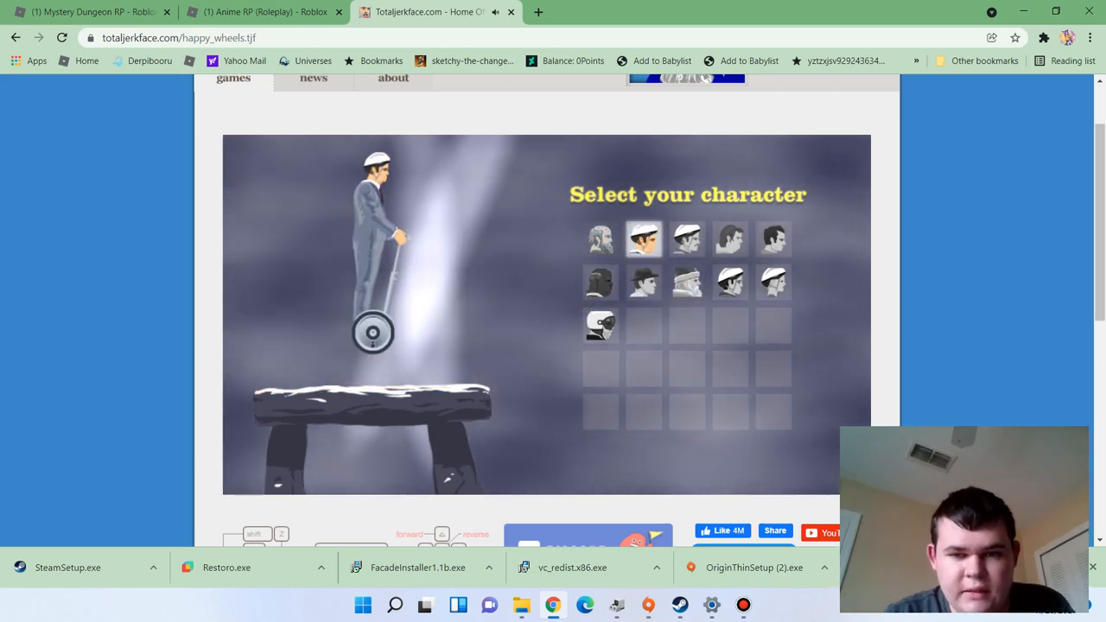
# Play The Job (VBG) with the chosen character, then pause it
pyautogui.click(643, 240)
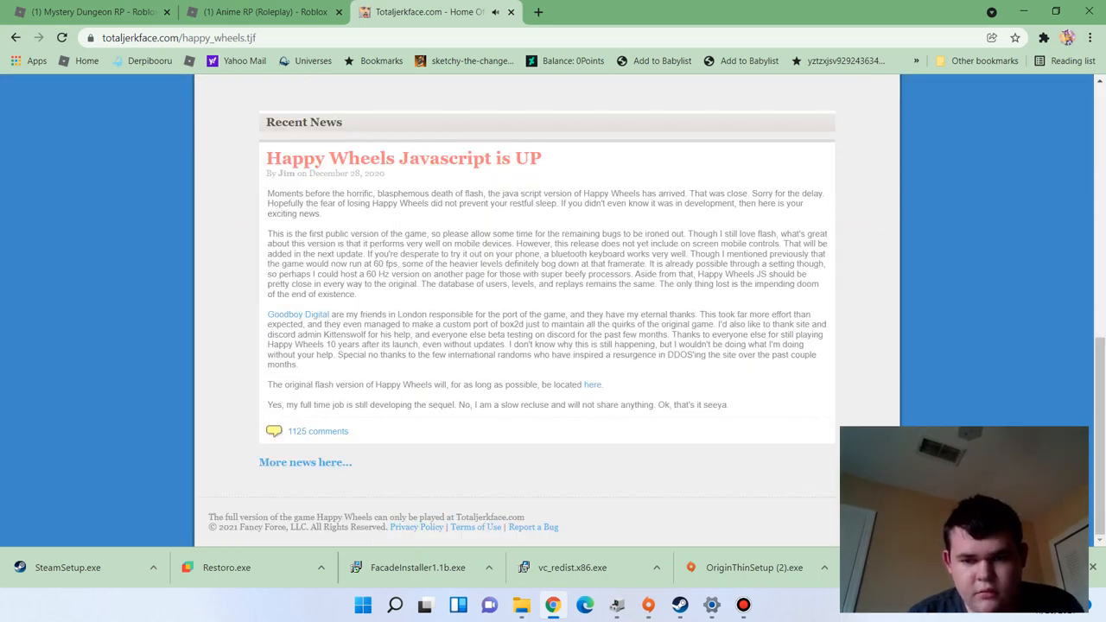
pyautogui.scroll(3)
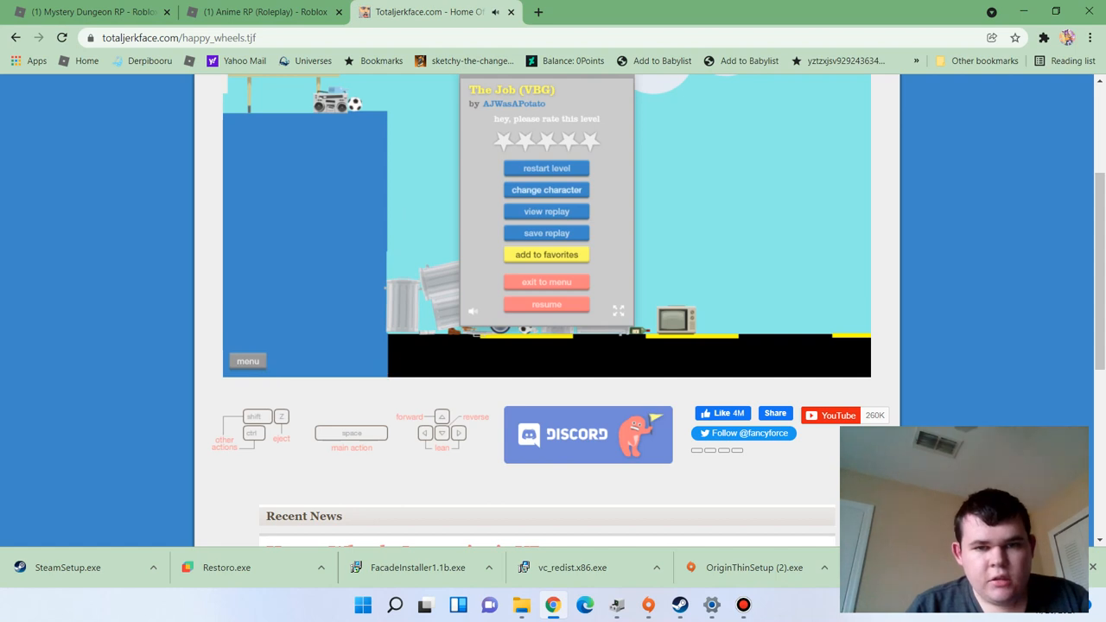
# Reselect the segway rider and finish The Job (VBG) in 41.27 seconds
pyautogui.click(546, 189)
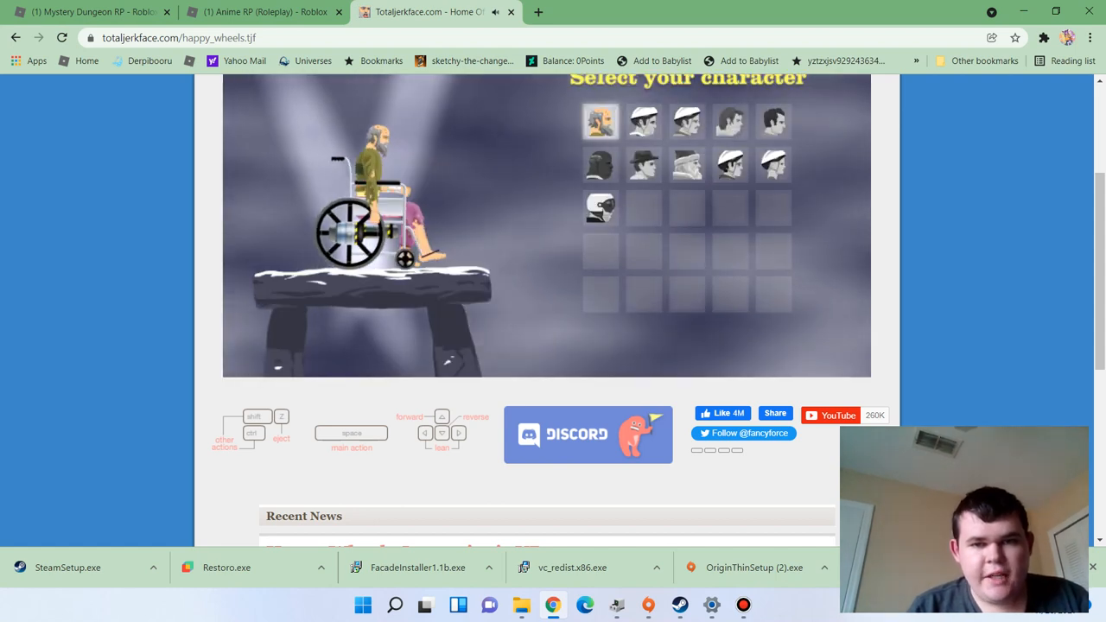
pyautogui.click(643, 121)
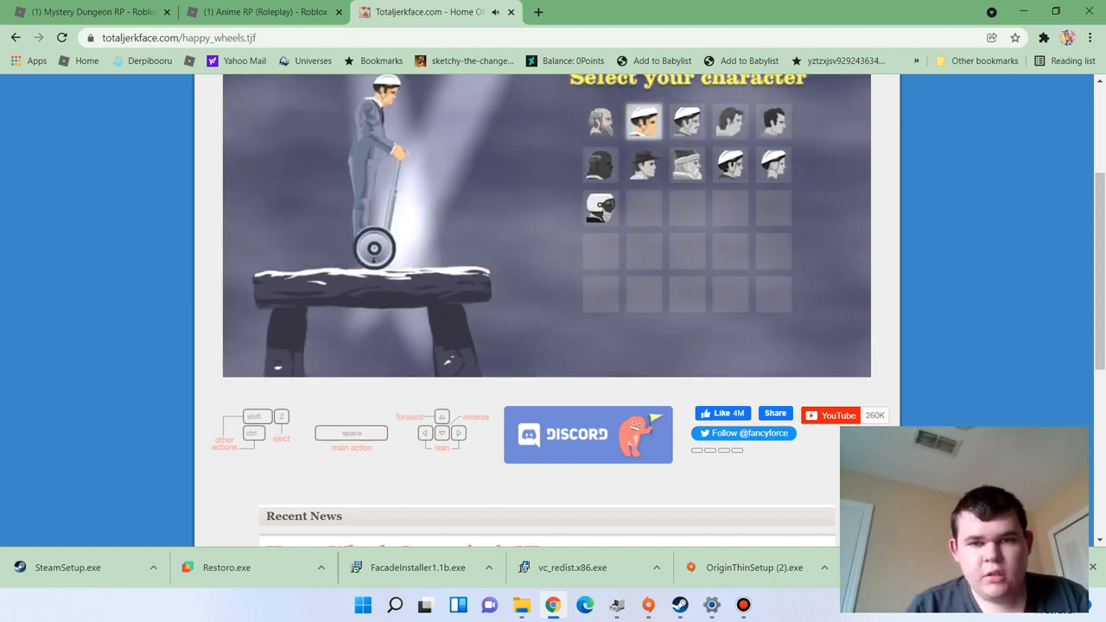
pyautogui.click(644, 121)
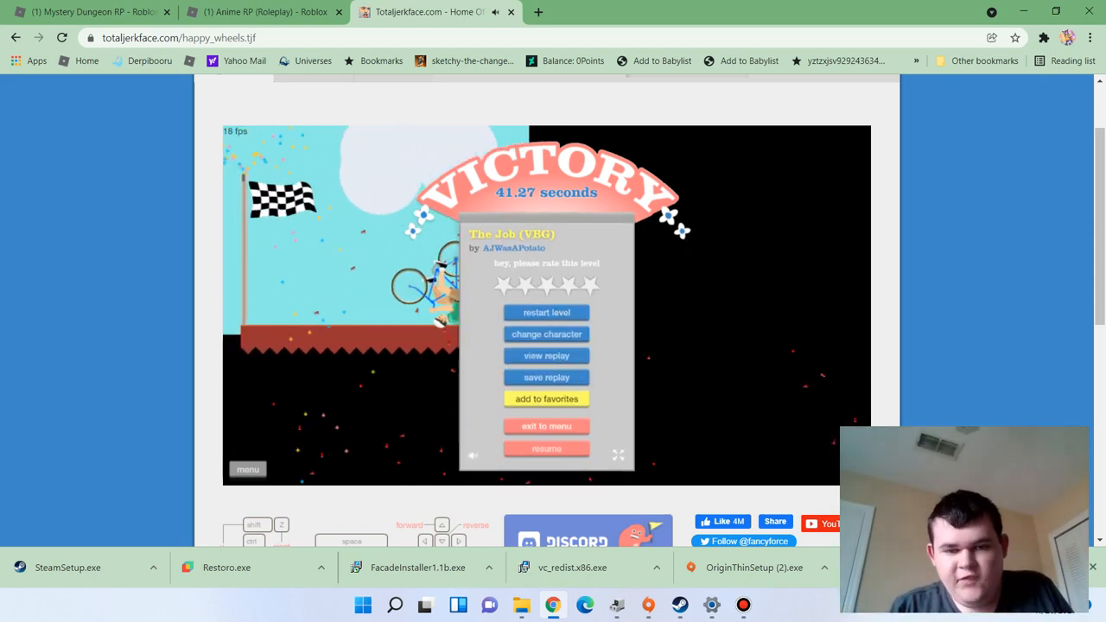
# Exit to the level list, launch esey by marleyg3ming, and pause it
pyautogui.click(547, 425)
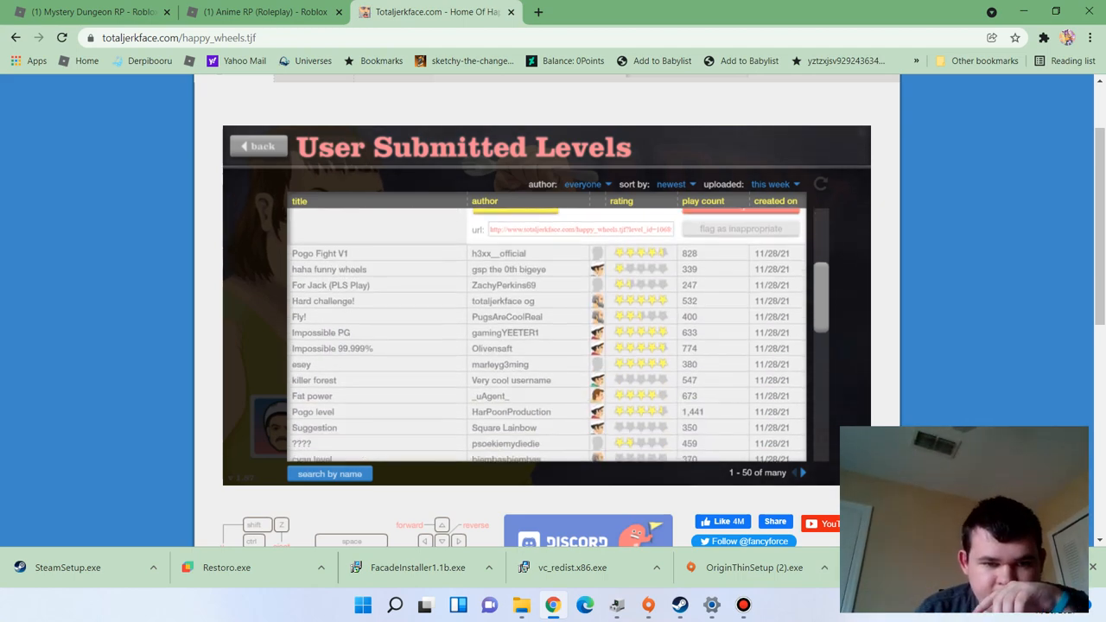
pyautogui.click(323, 296)
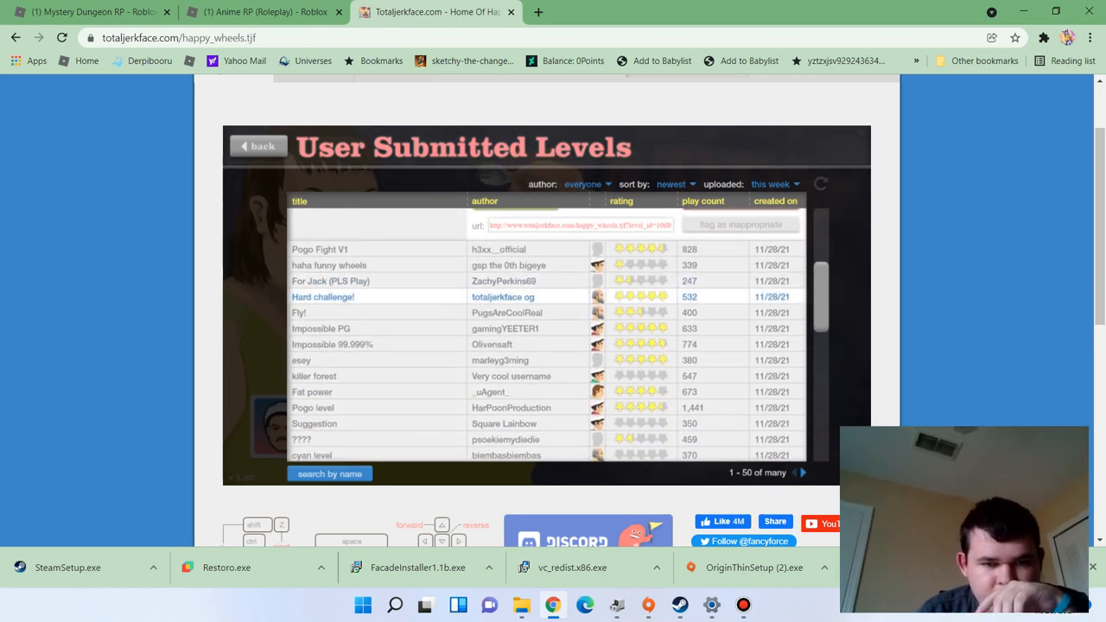
pyautogui.click(300, 344)
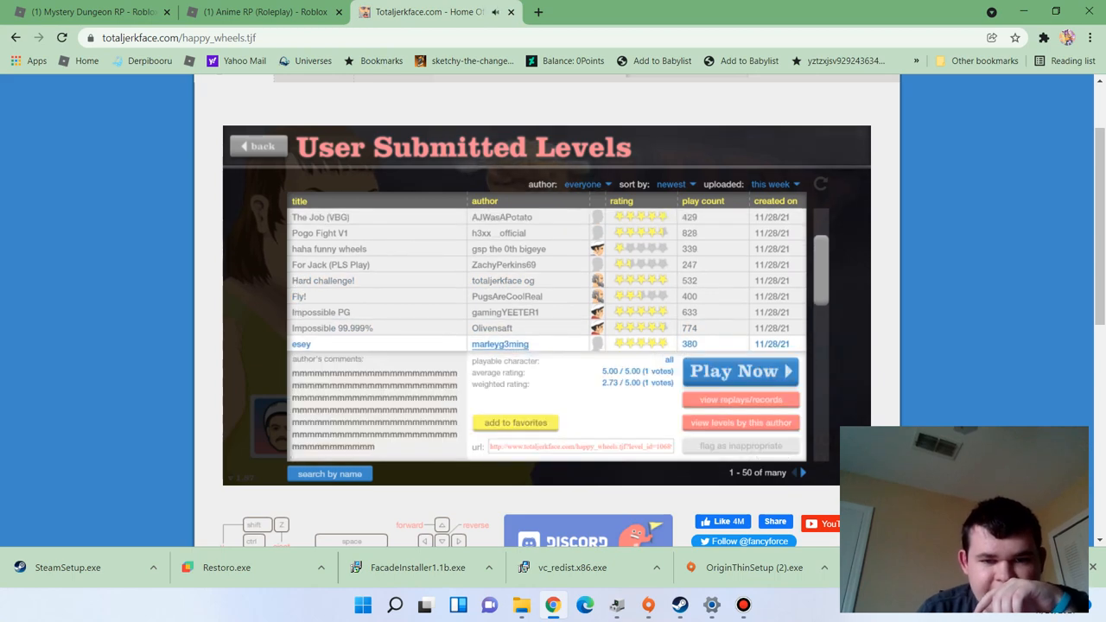
pyautogui.click(739, 371)
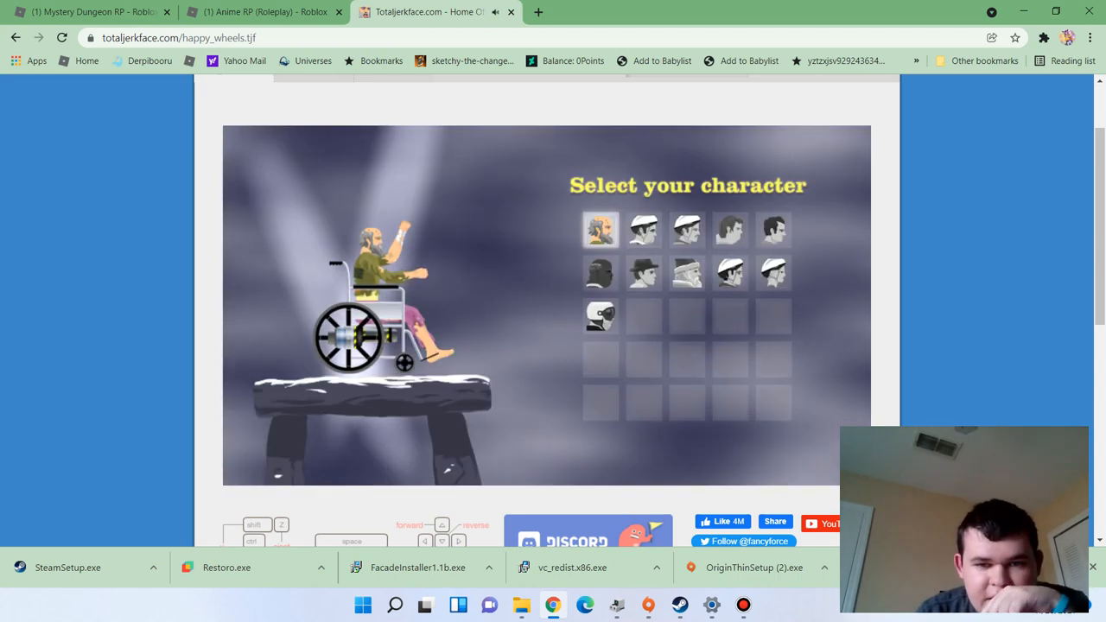
pyautogui.click(600, 229)
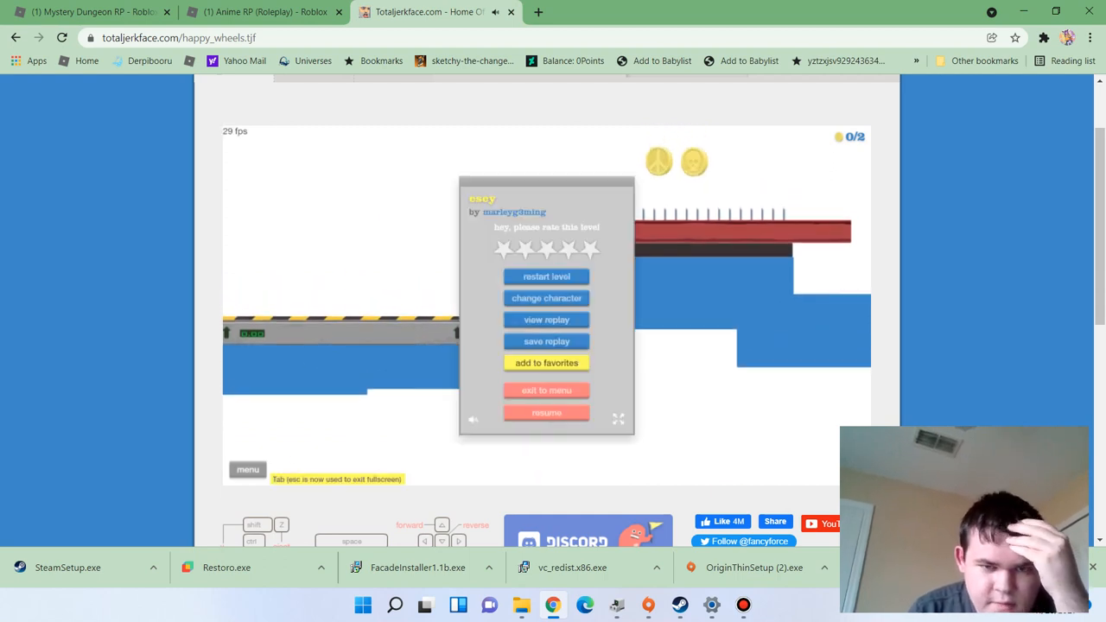
# Replay esey as the segway rider and attempt a star rating
pyautogui.click(546, 299)
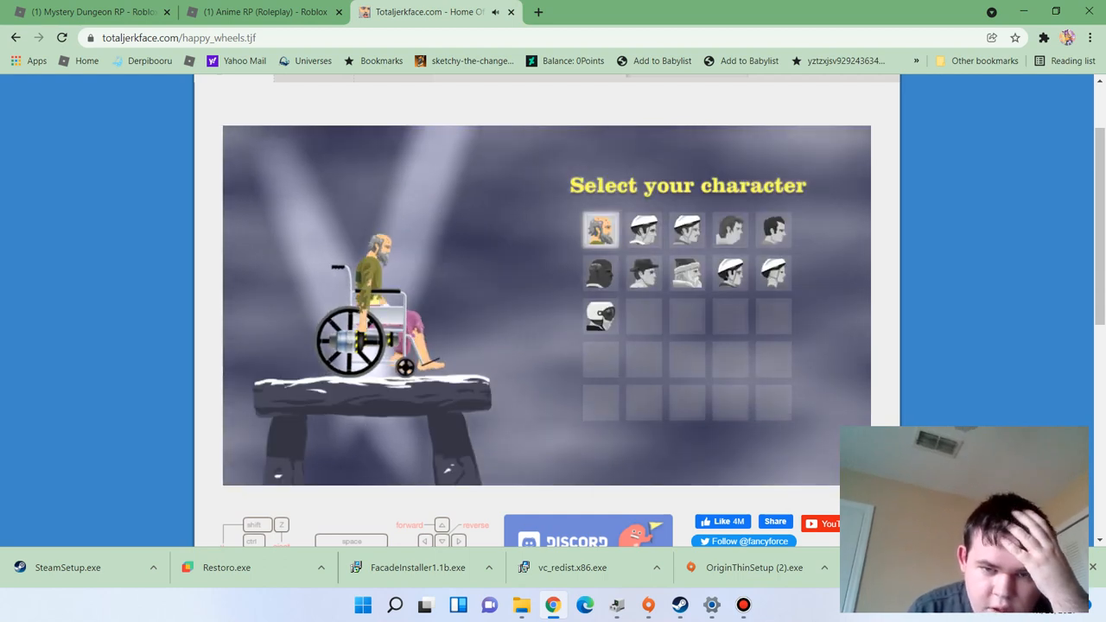
pyautogui.click(643, 229)
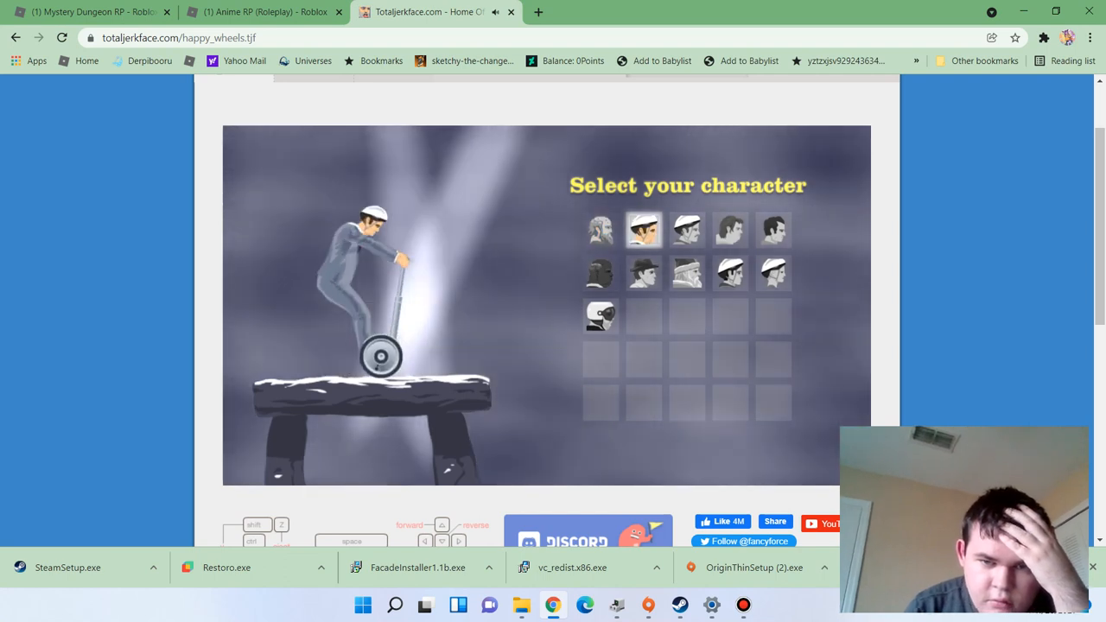
pyautogui.click(643, 229)
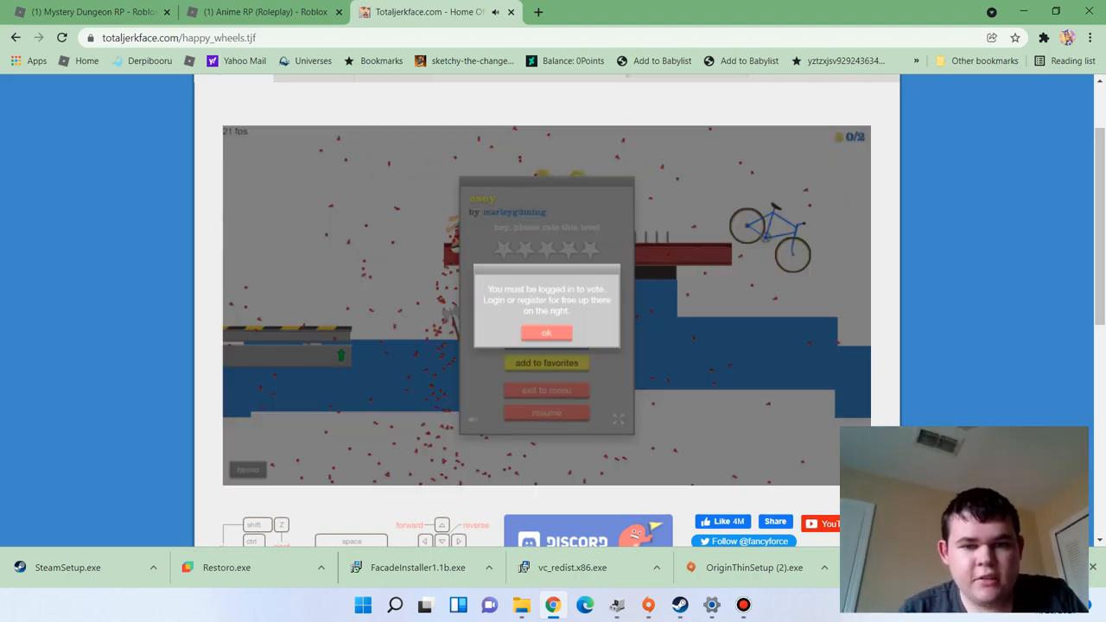
# Dismiss the login notice and return to the levels list, expanding esey's details
pyautogui.click(546, 333)
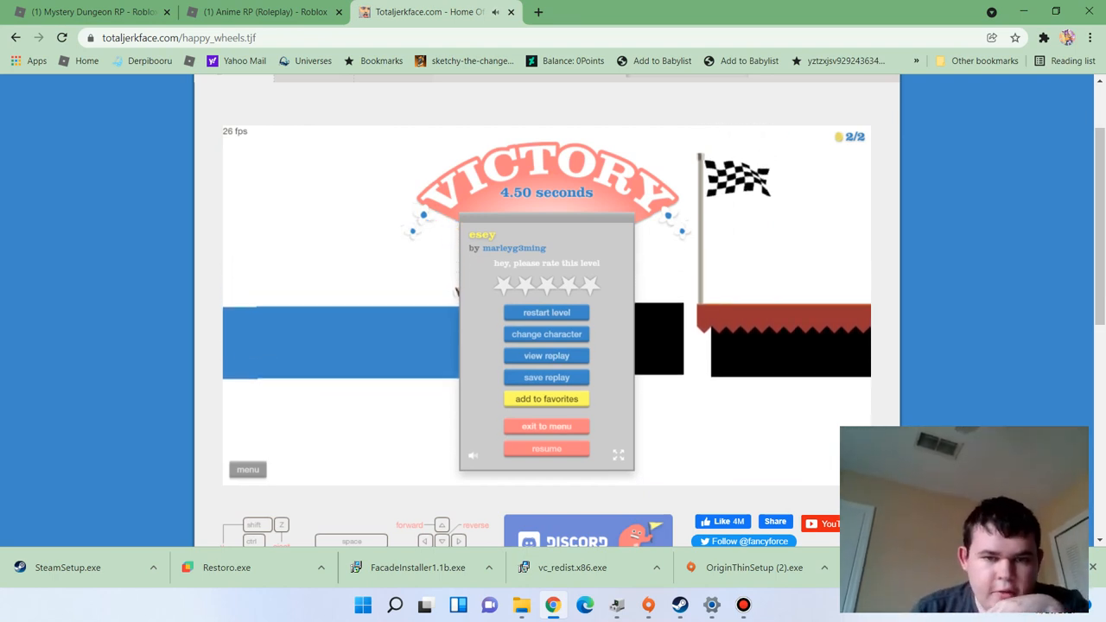
pyautogui.click(546, 426)
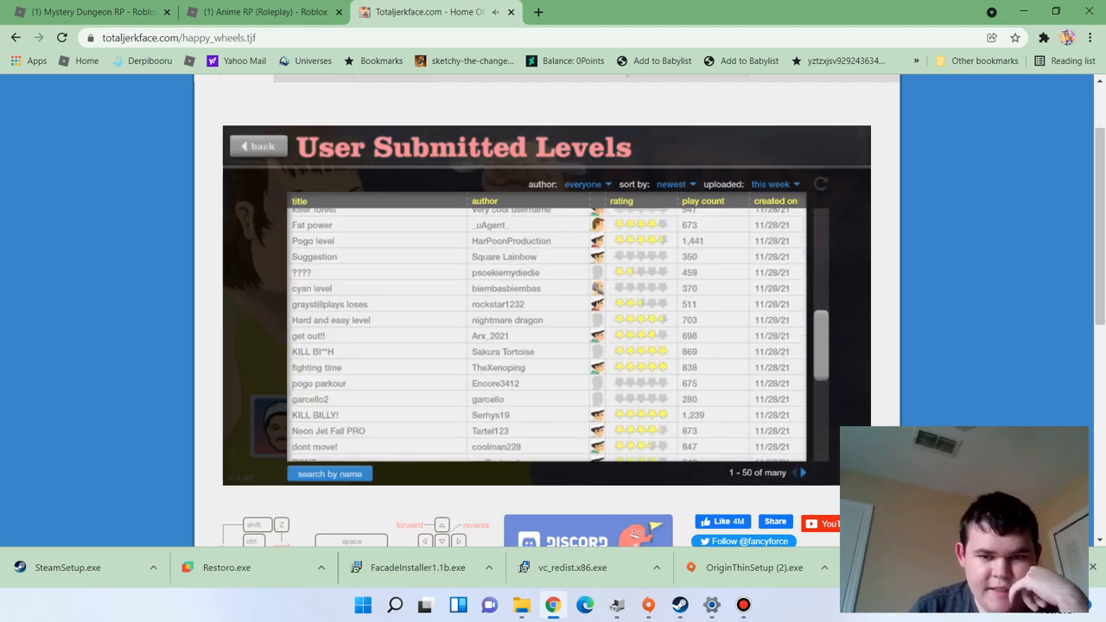
pyautogui.scroll(-3)
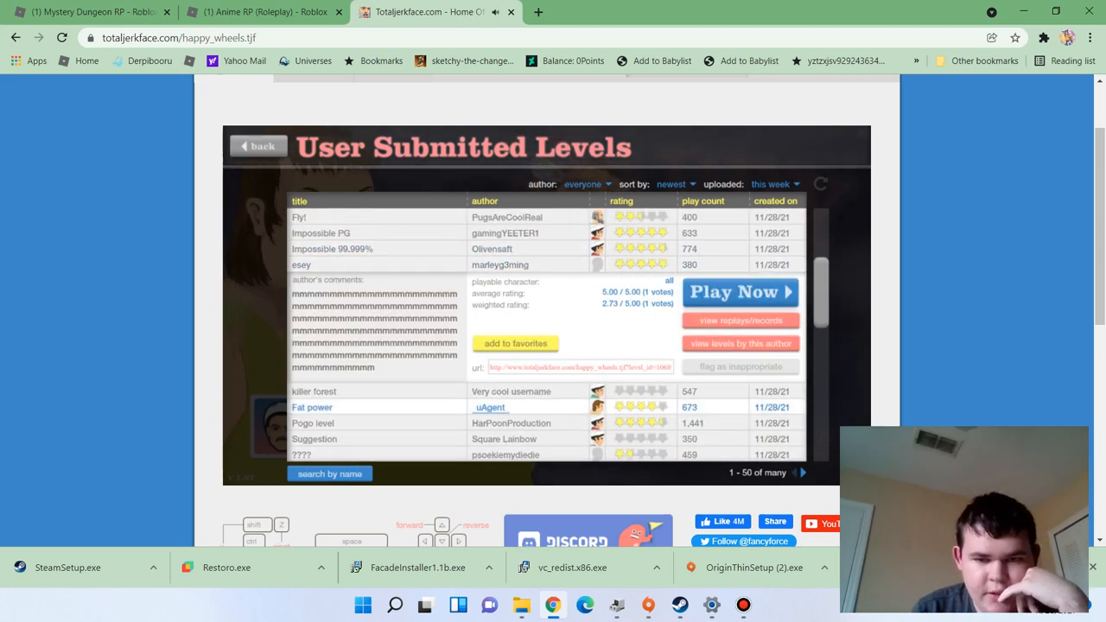
# Play Fat power by _uAgent to victory in 5.43 seconds, then return to the list
pyautogui.click(739, 292)
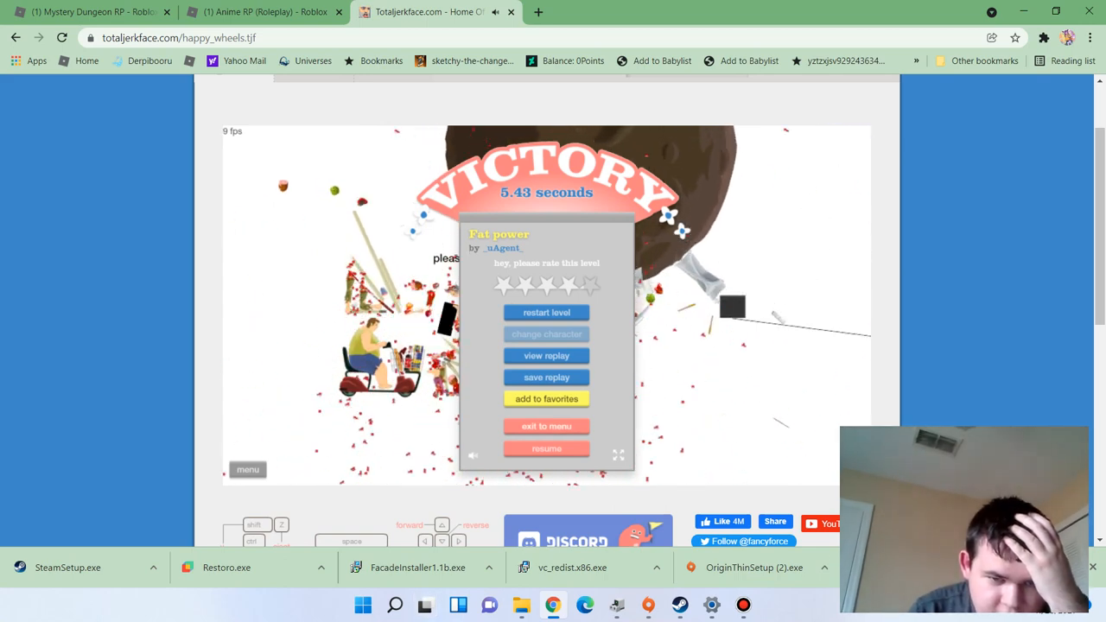
pyautogui.click(547, 426)
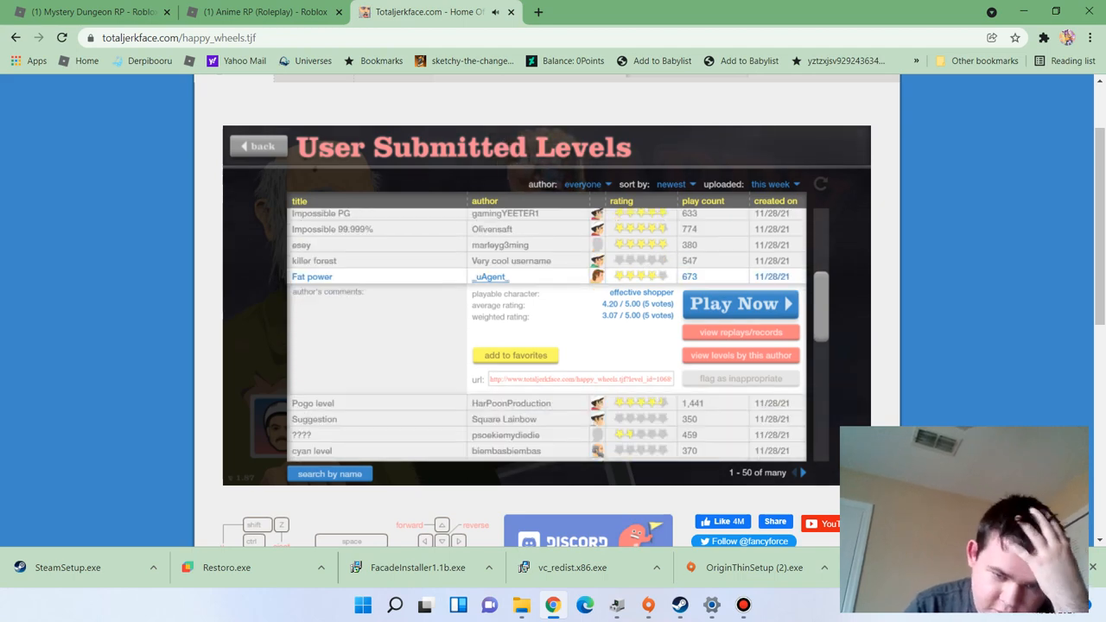
# Scroll the levels list and expand KILL BI**H by Sakura Tortoise
pyautogui.scroll(-3)
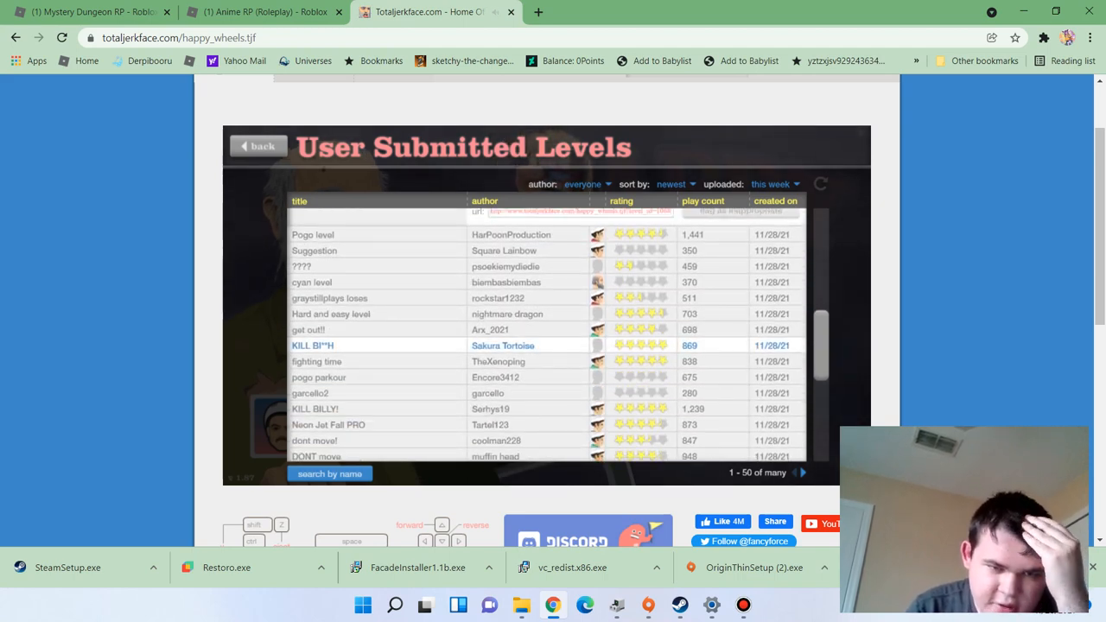
pyautogui.click(312, 345)
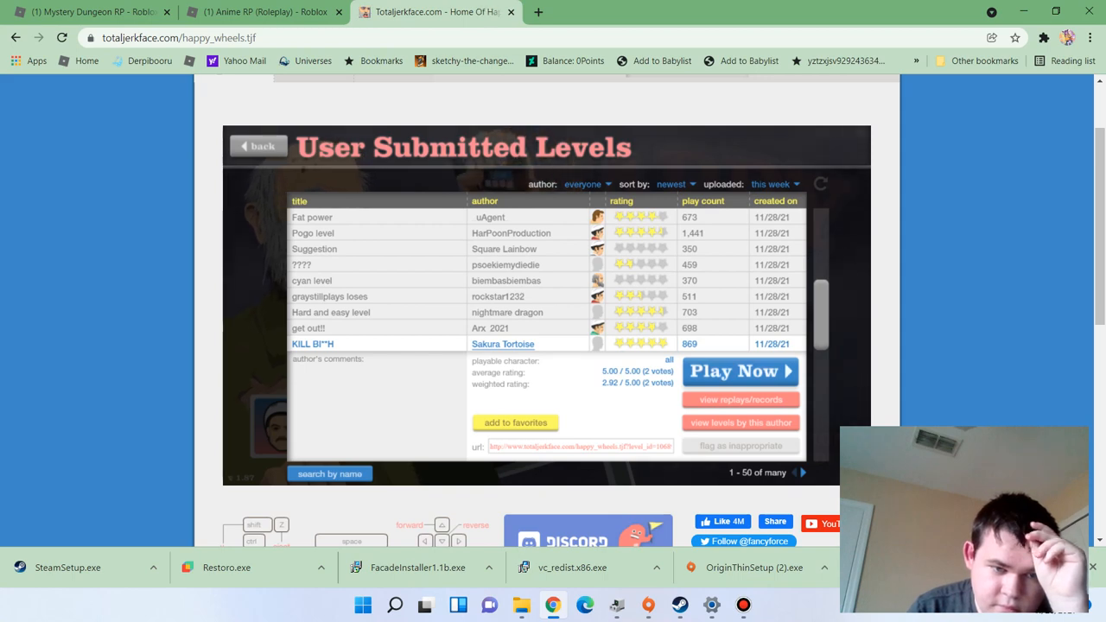
# Play KILL BI**H, exit to the menu, and scroll down to fighting time by TheXenoping
pyautogui.click(739, 371)
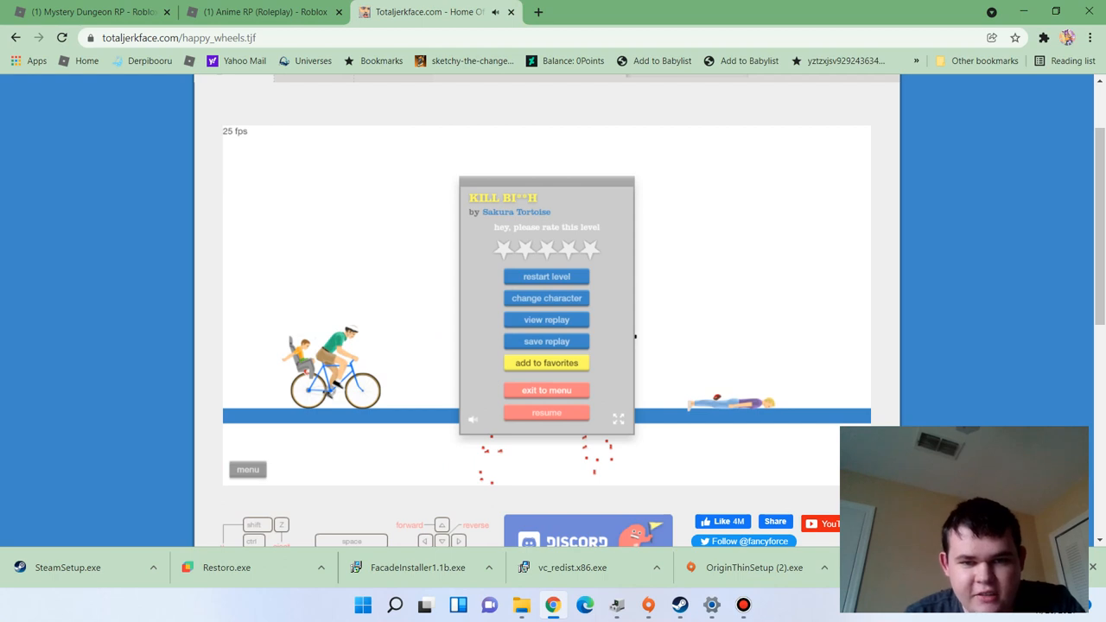
pyautogui.click(547, 390)
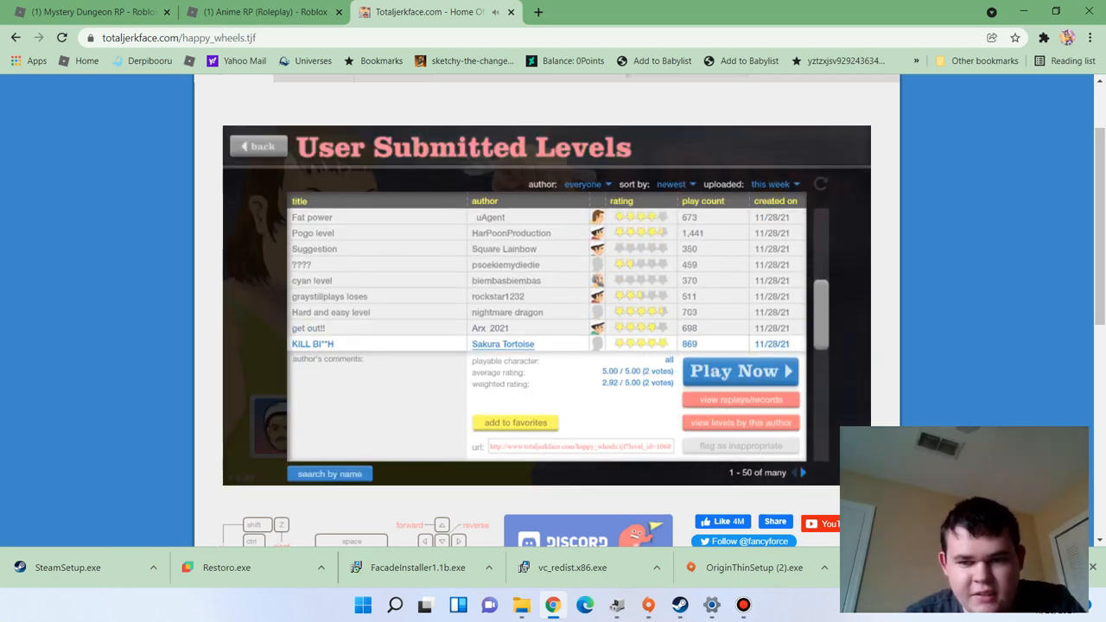
pyautogui.scroll(-3)
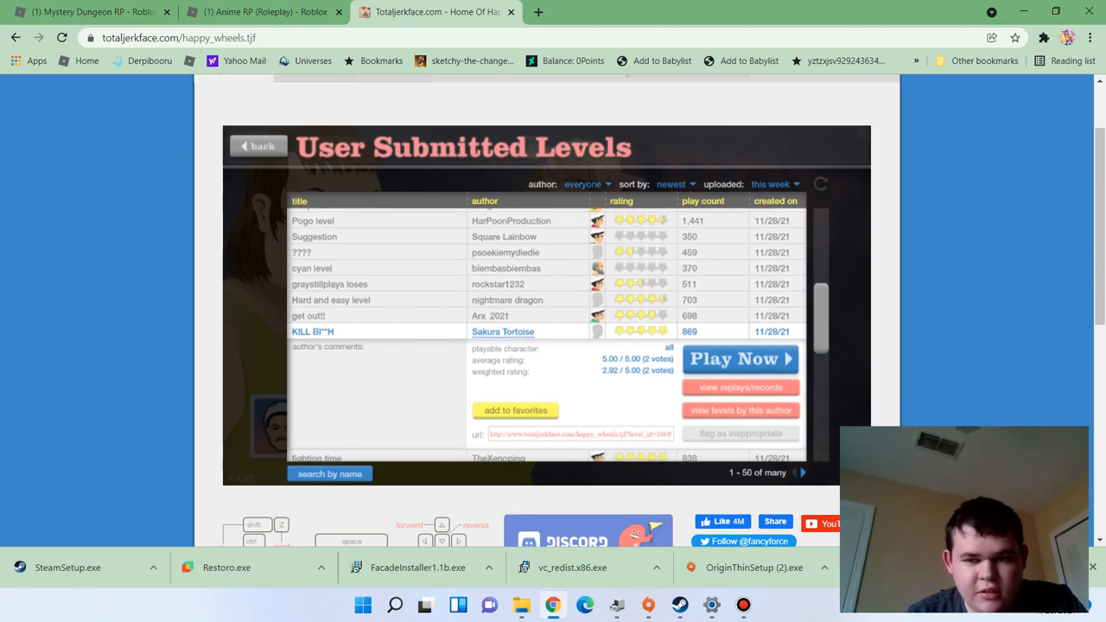
pyautogui.scroll(-3)
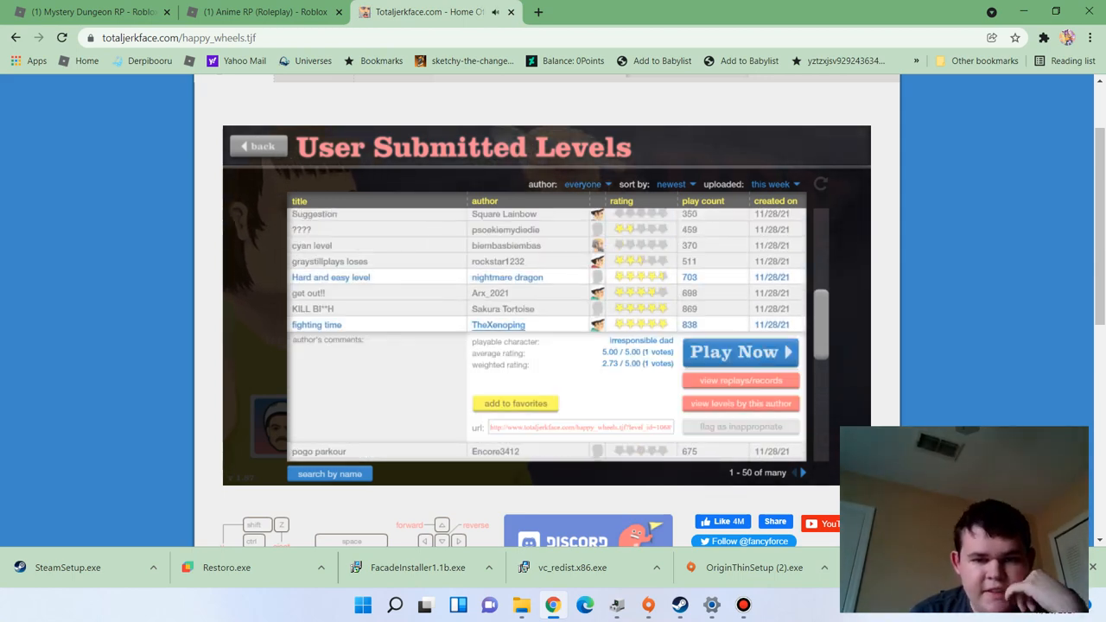
# Play fighting time, exit to the menu, and show details for KILL BILLY! by Serhys19
pyautogui.click(740, 352)
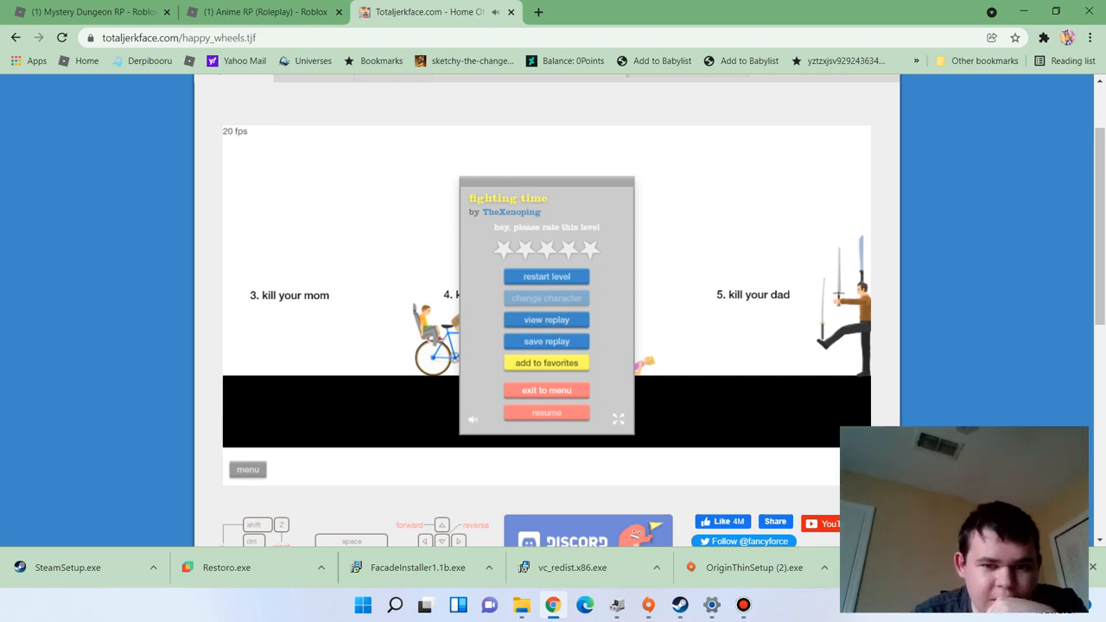
pyautogui.click(546, 390)
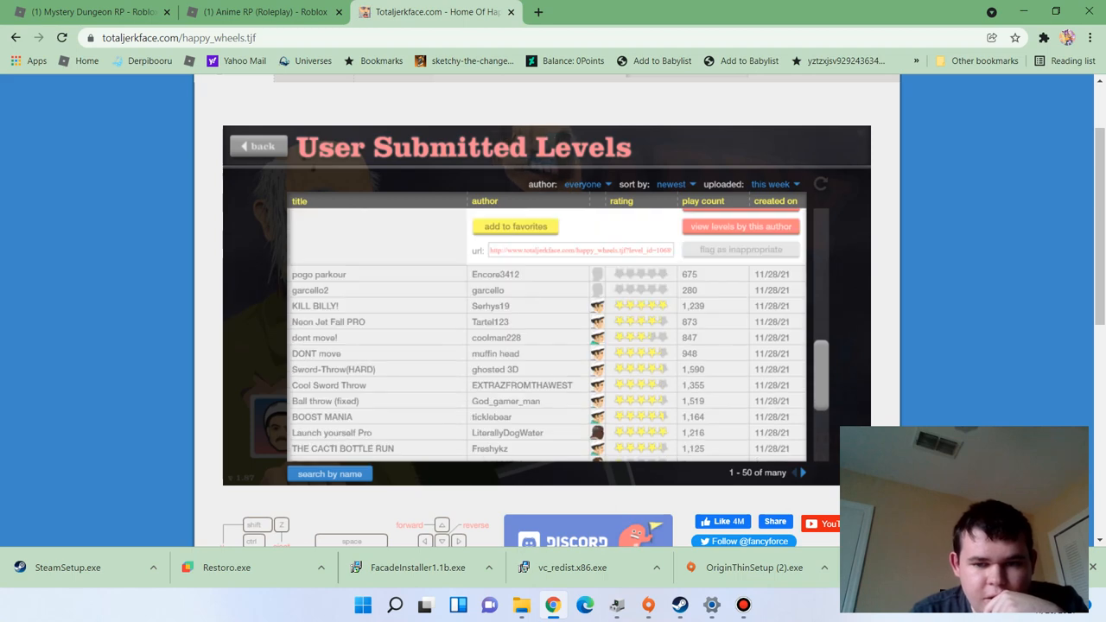
pyautogui.click(315, 304)
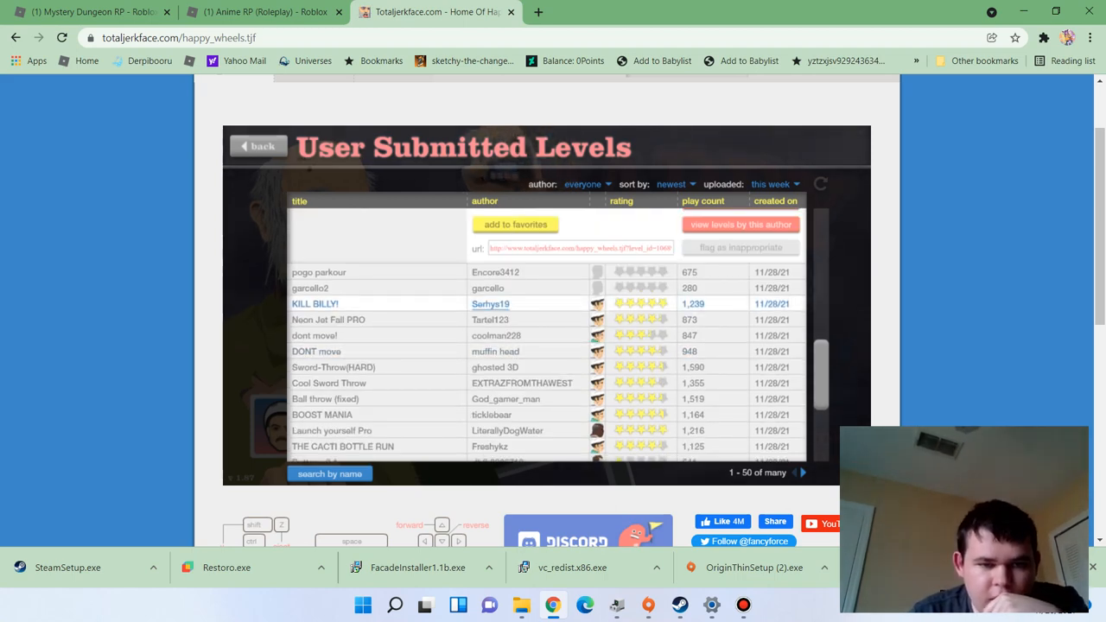
pyautogui.click(315, 303)
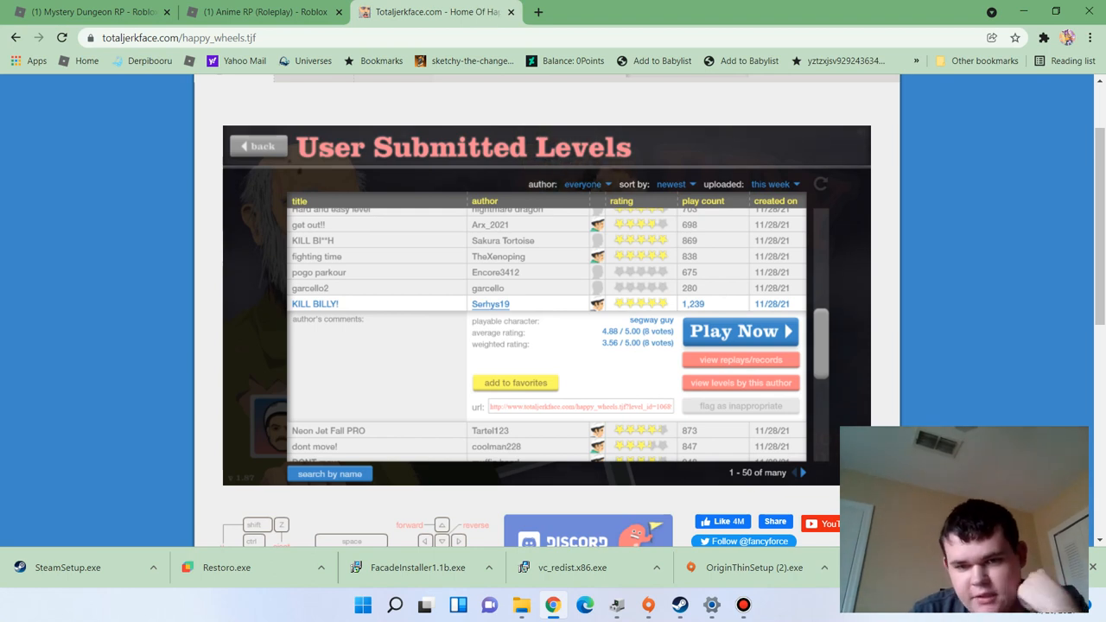
# Beat KILL BILLY! in 4.60 seconds and exit from the Victory screen
pyautogui.click(739, 331)
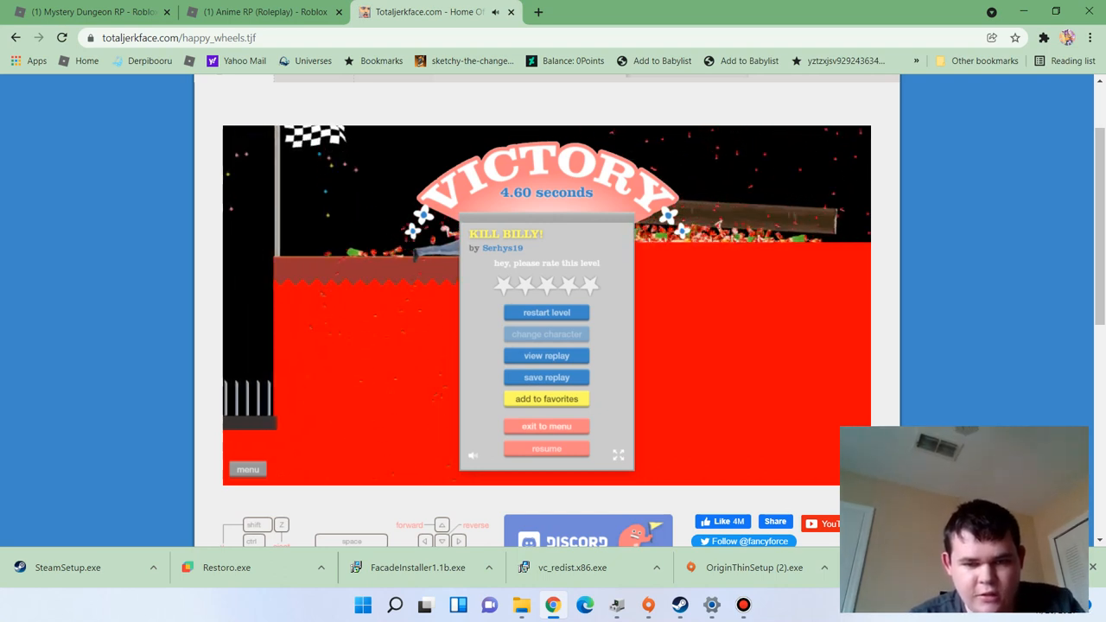
pyautogui.click(546, 426)
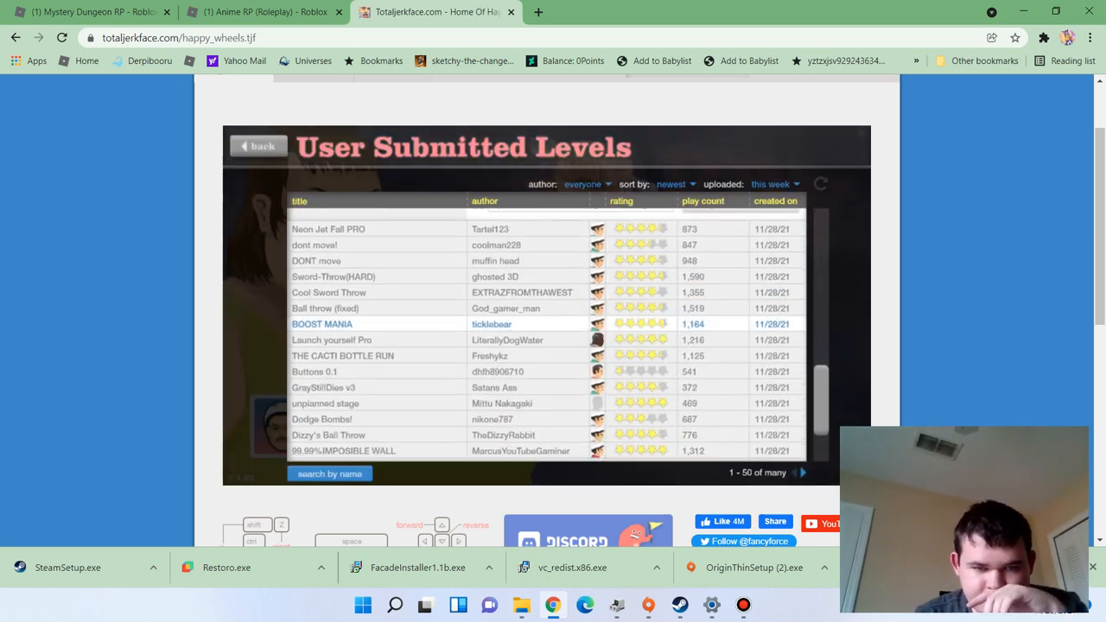
# Select Launch yourself Pro by LiterallyDogWater and start playing it
pyautogui.click(332, 340)
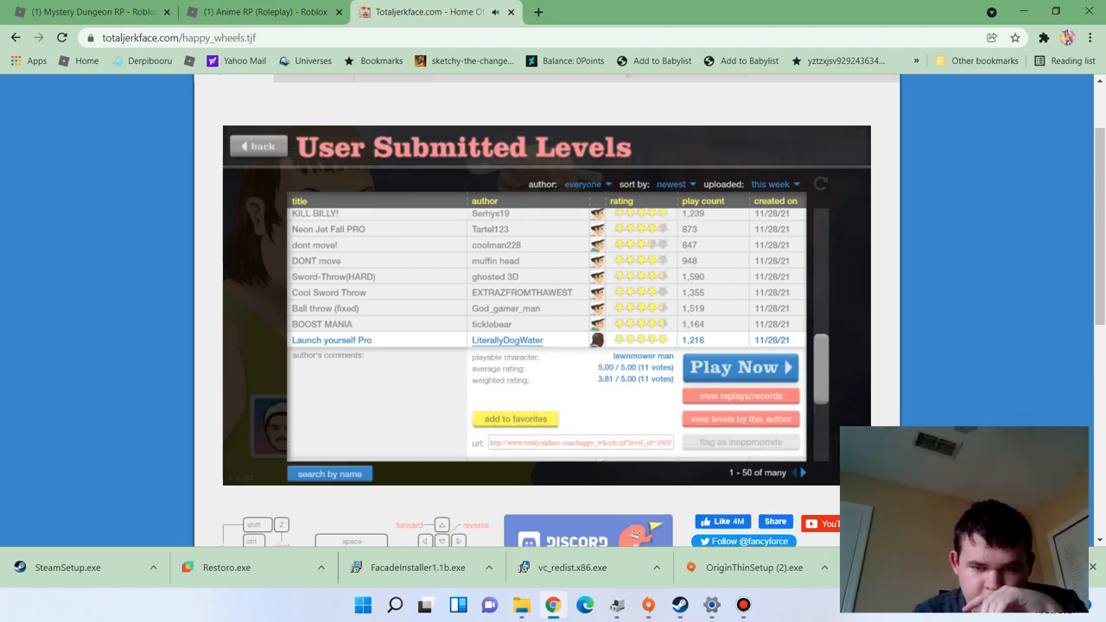
pyautogui.click(739, 367)
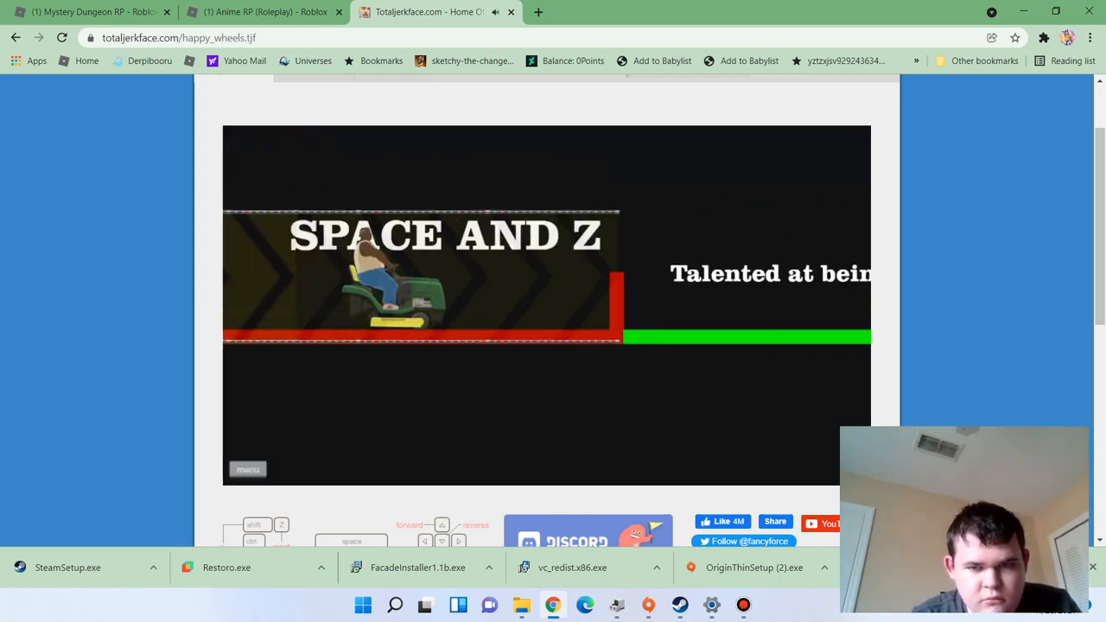
# Restart Launch yourself Pro twice, then quit and scroll to unplanned stage by Mittu Nakagaki
pyautogui.click(1090, 38)
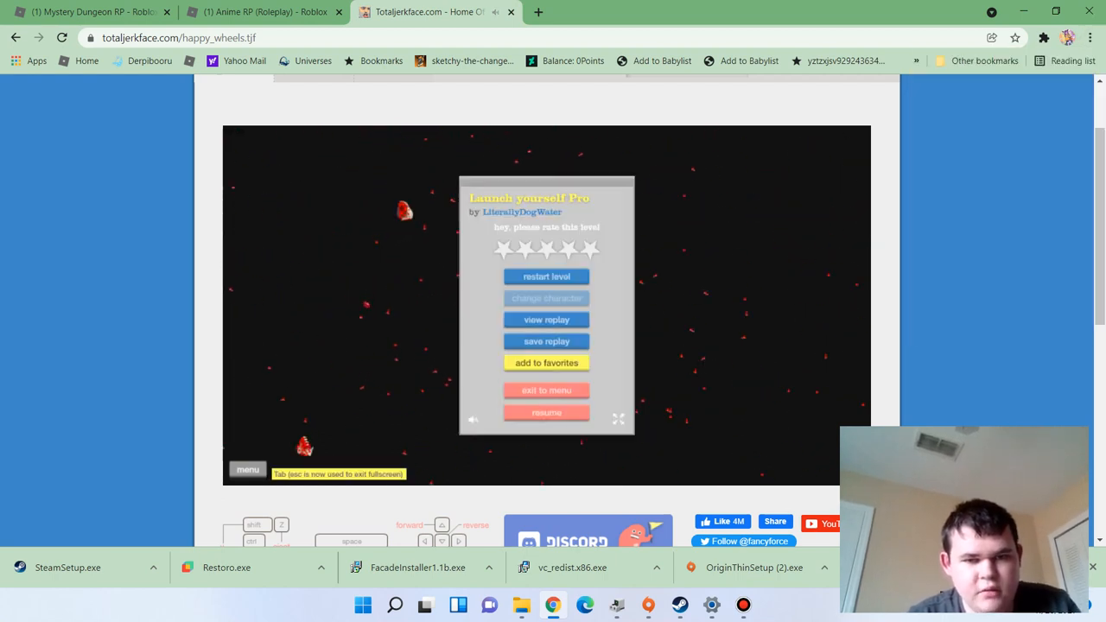
pyautogui.click(546, 275)
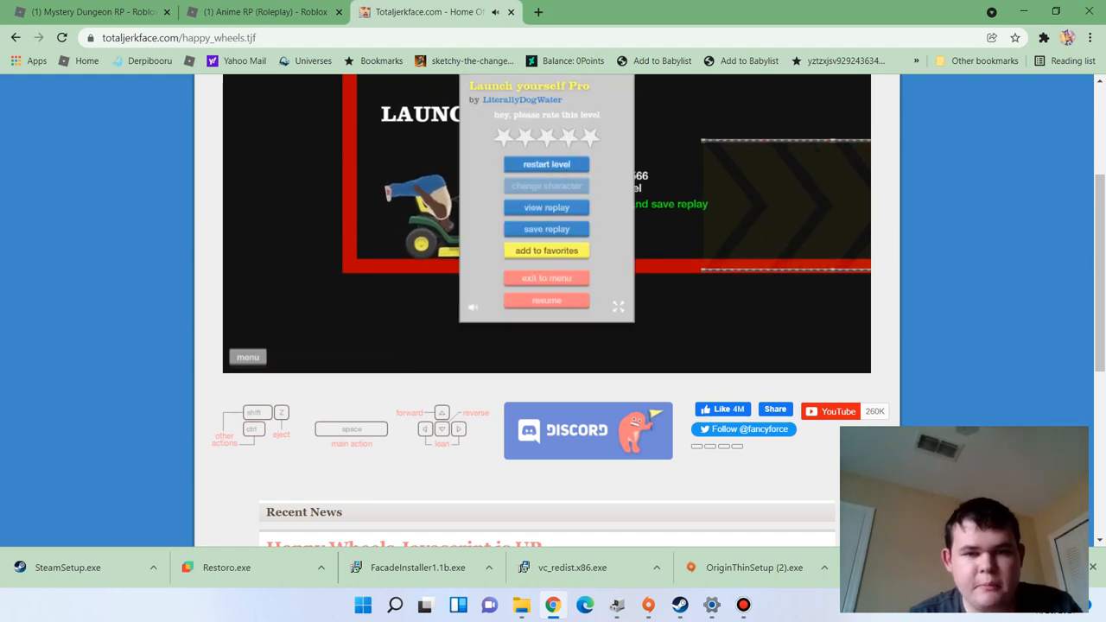
pyautogui.click(546, 300)
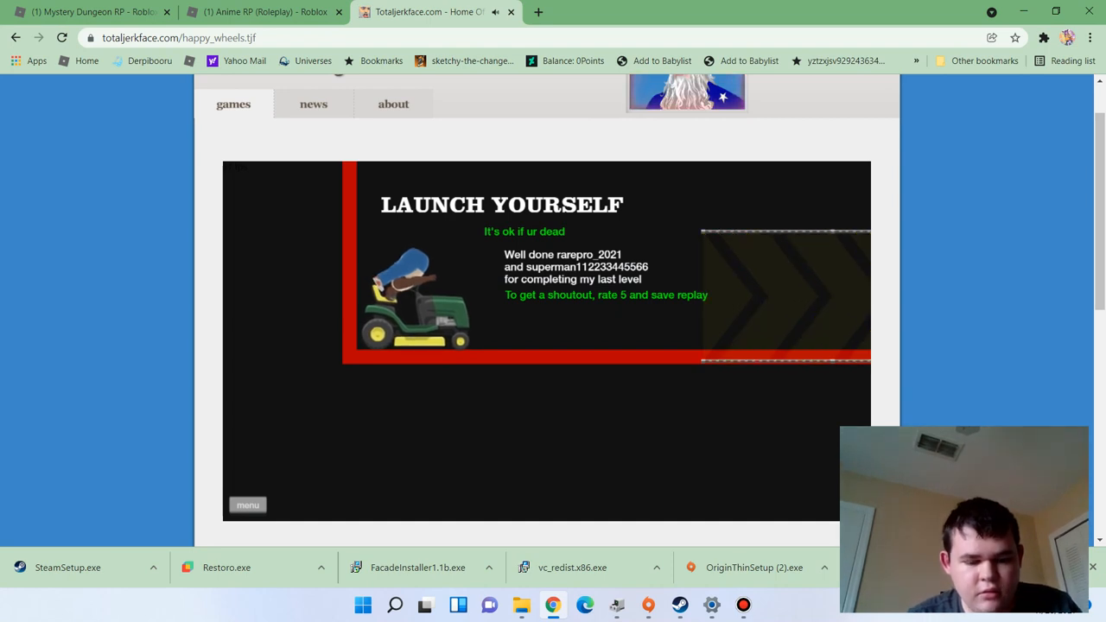
pyautogui.scroll(-3)
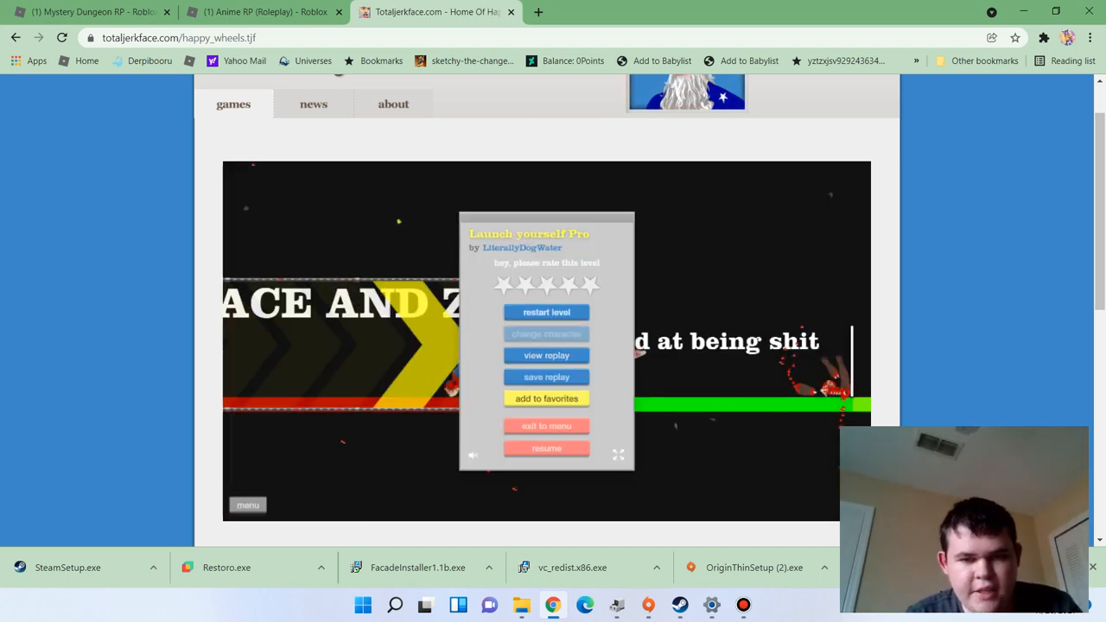
pyautogui.click(547, 312)
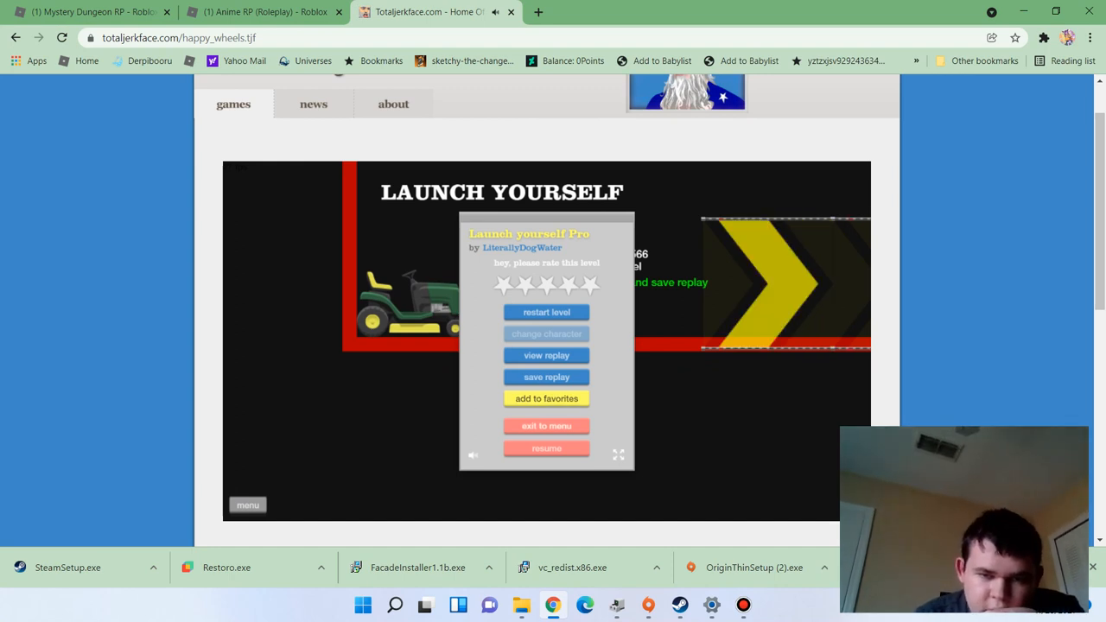
pyautogui.click(546, 425)
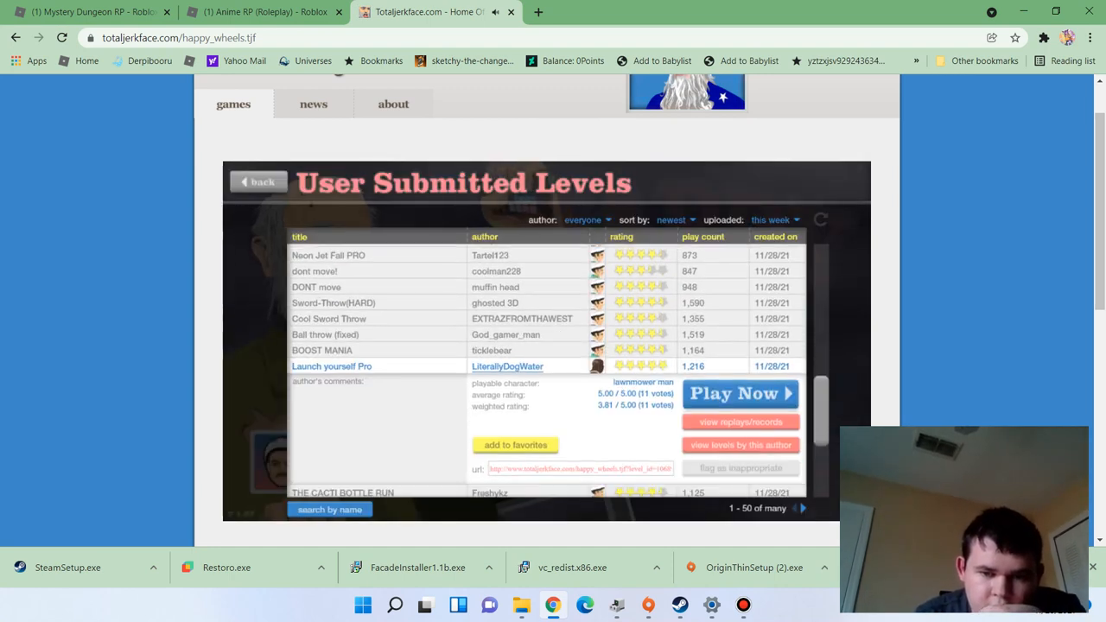
pyautogui.scroll(-3)
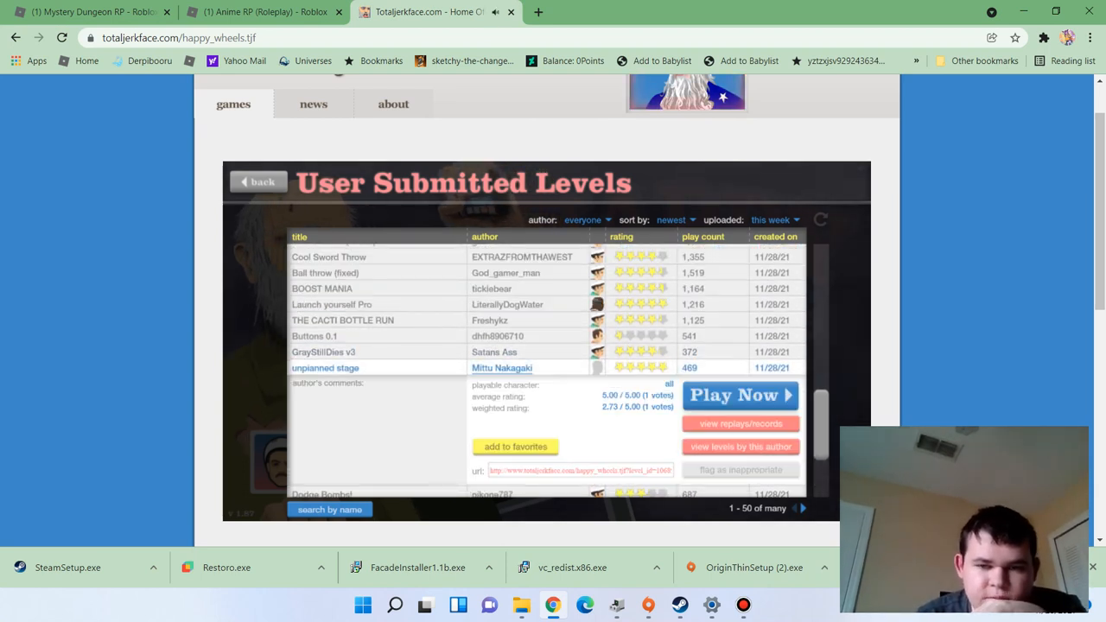
# Beat unplanned stage in 7.93 seconds, exit, and launch 99.99%IMPOSIBLE WALL
pyautogui.click(739, 395)
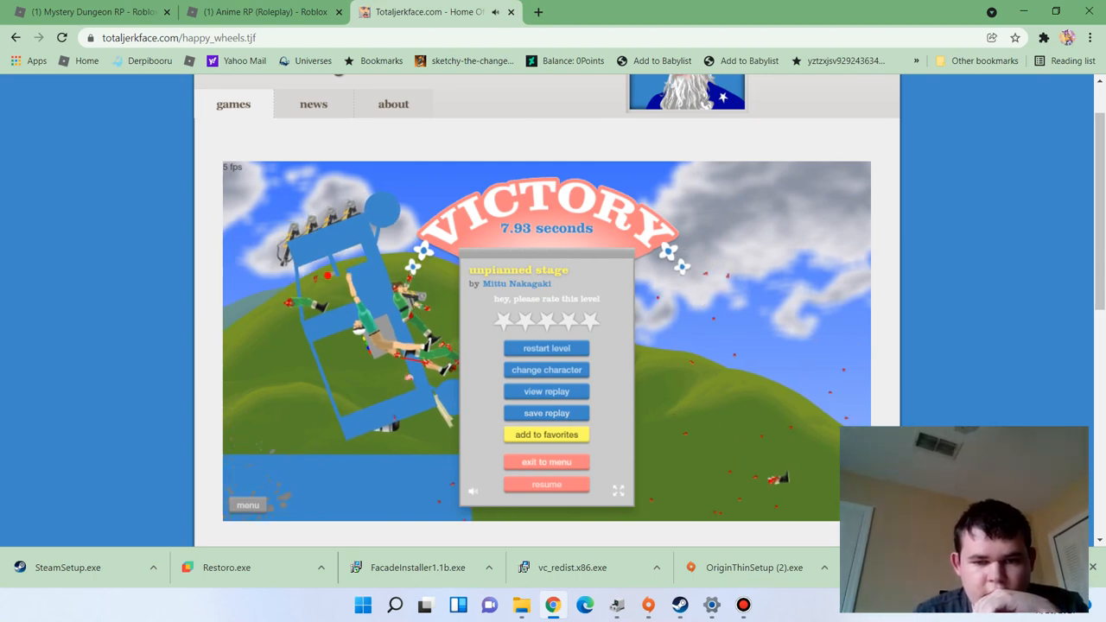
pyautogui.click(546, 461)
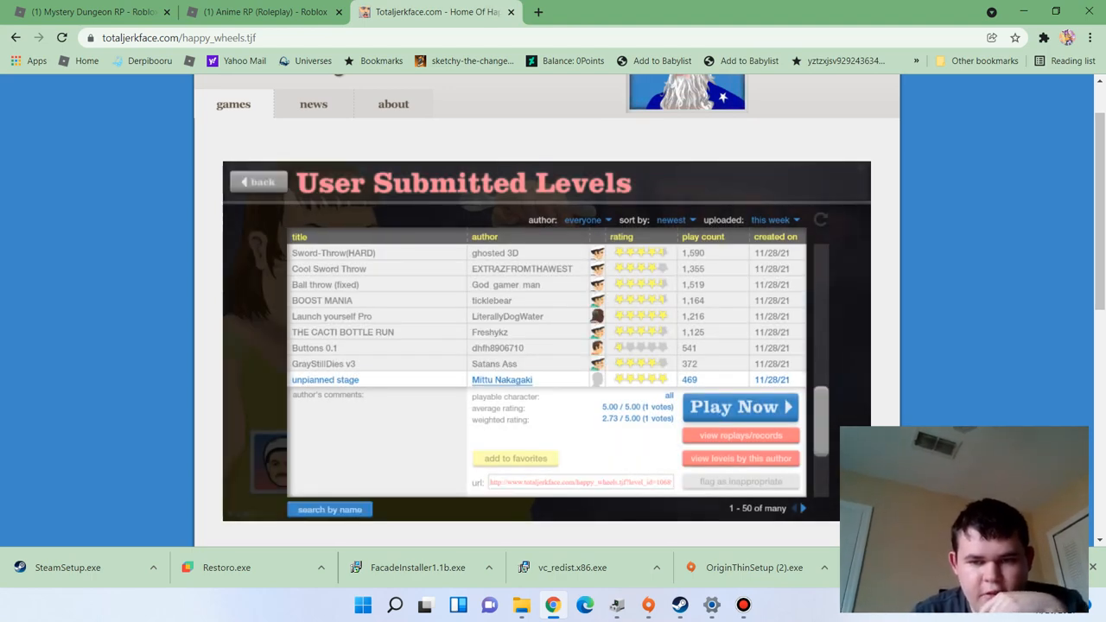
pyautogui.scroll(-3)
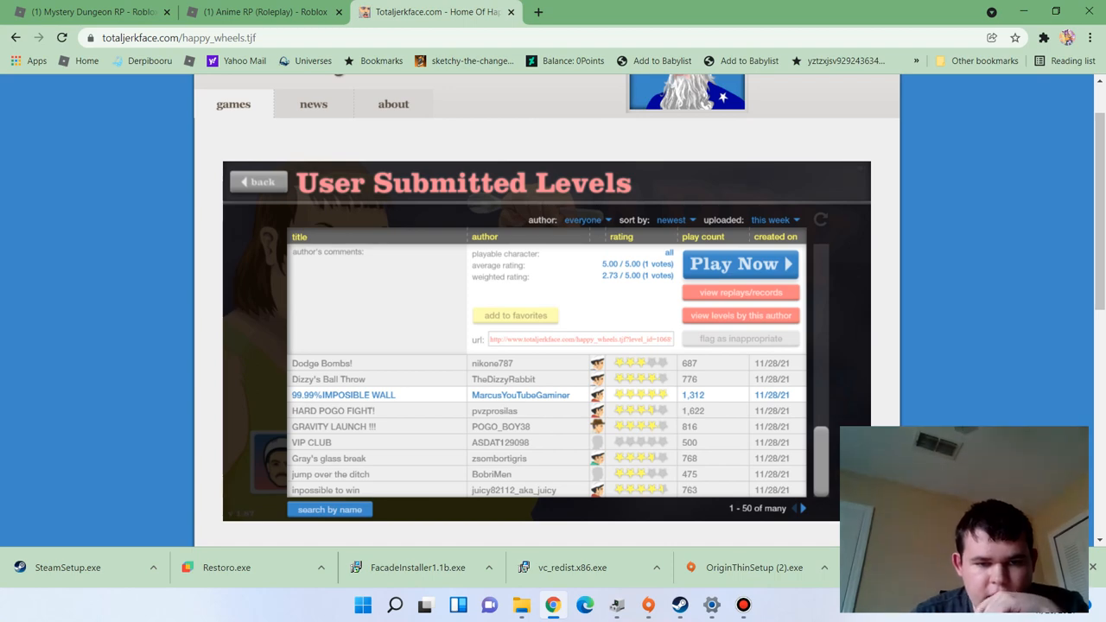
pyautogui.click(739, 264)
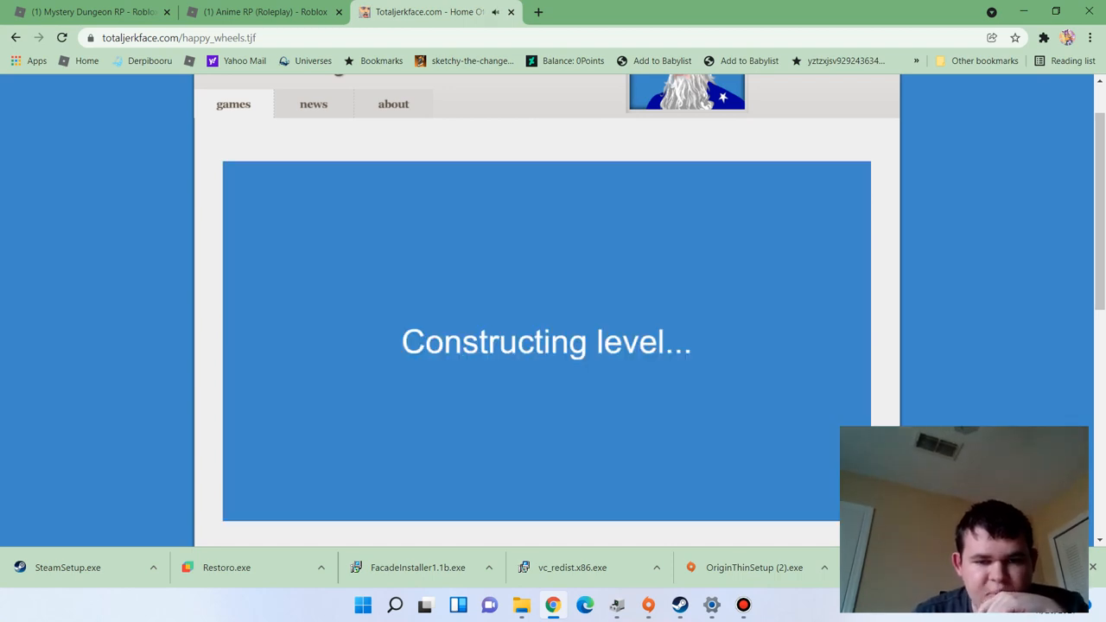